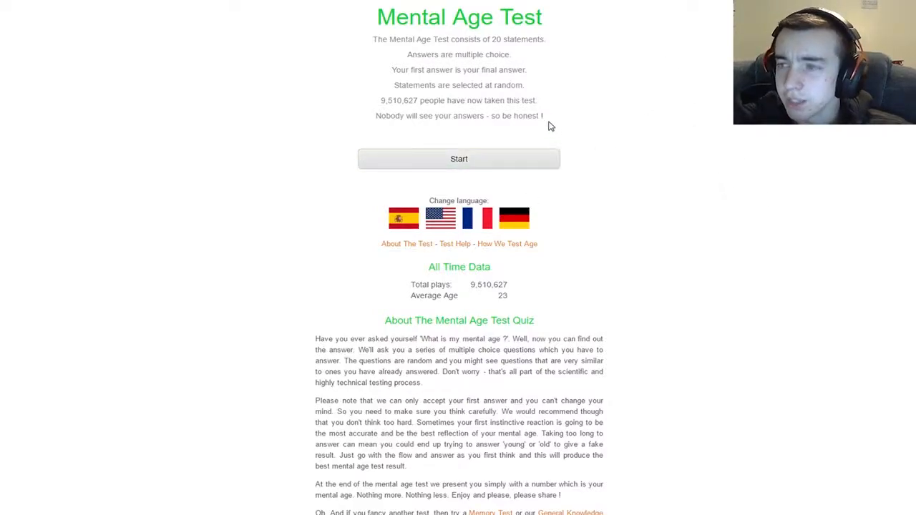
mouse_move(652, 97)
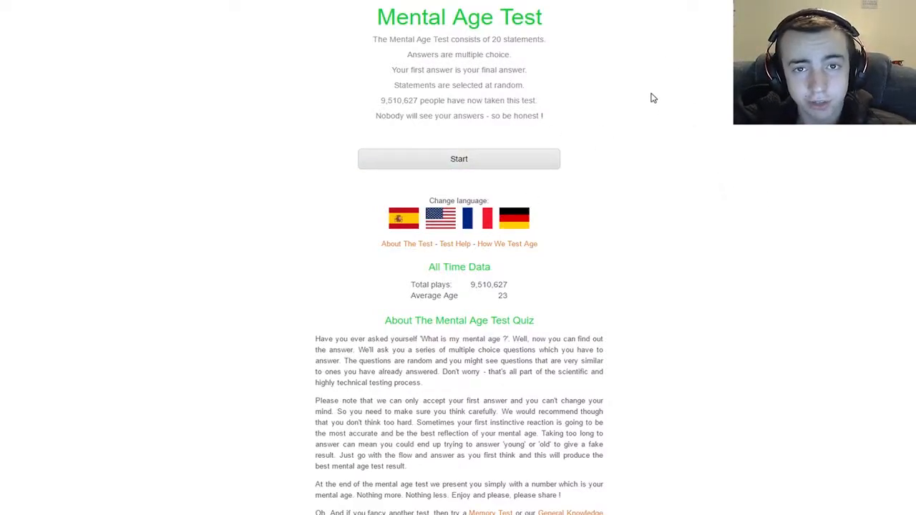
mouse_move(641, 82)
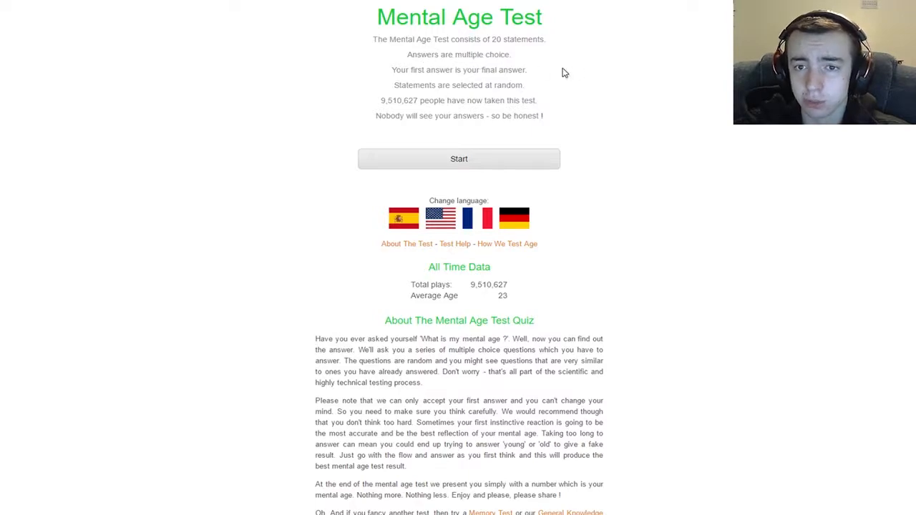
mouse_move(545, 78)
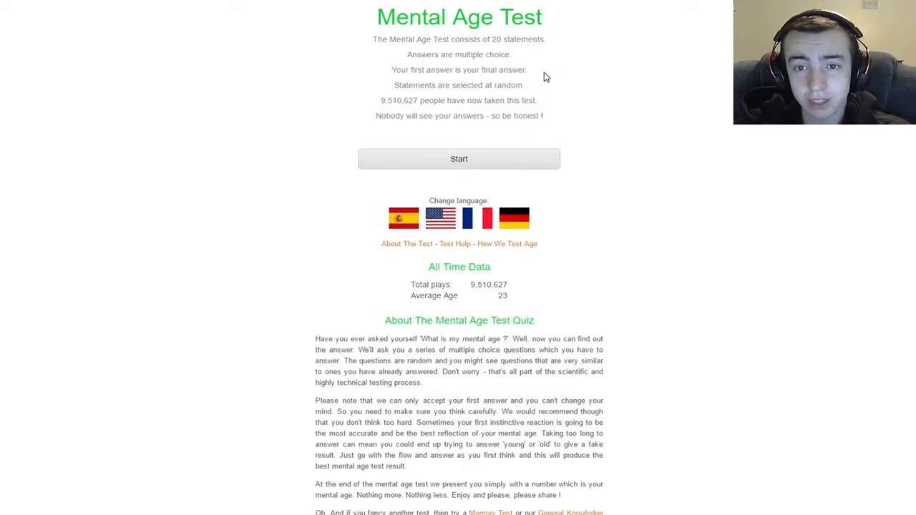
mouse_move(575, 112)
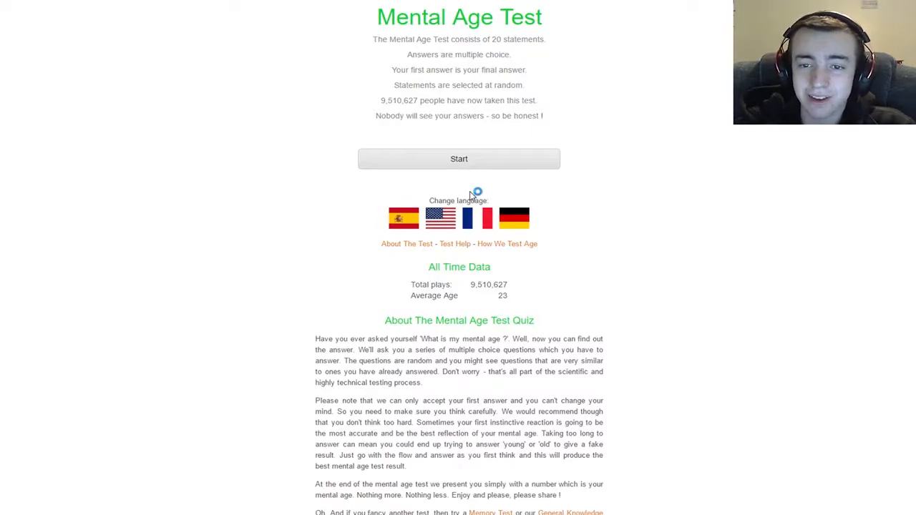
mouse_move(647, 183)
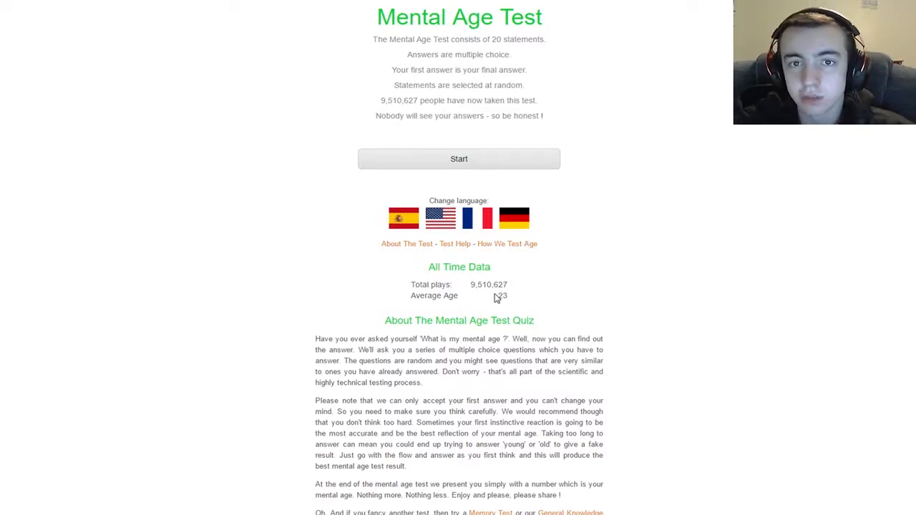
mouse_move(541, 99)
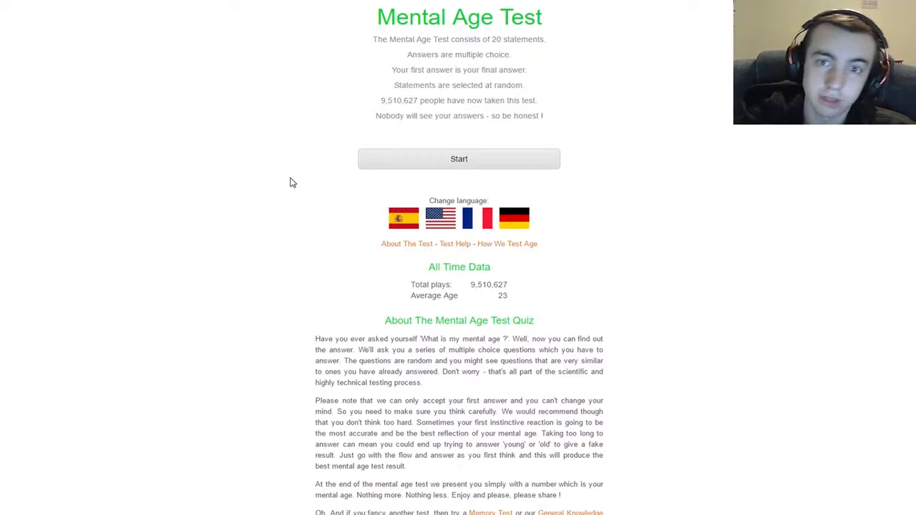
mouse_move(279, 168)
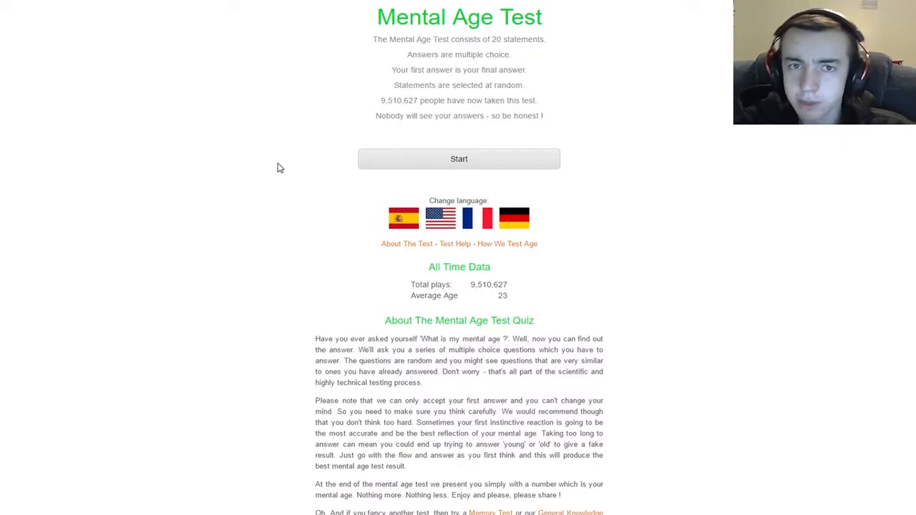
mouse_move(358, 143)
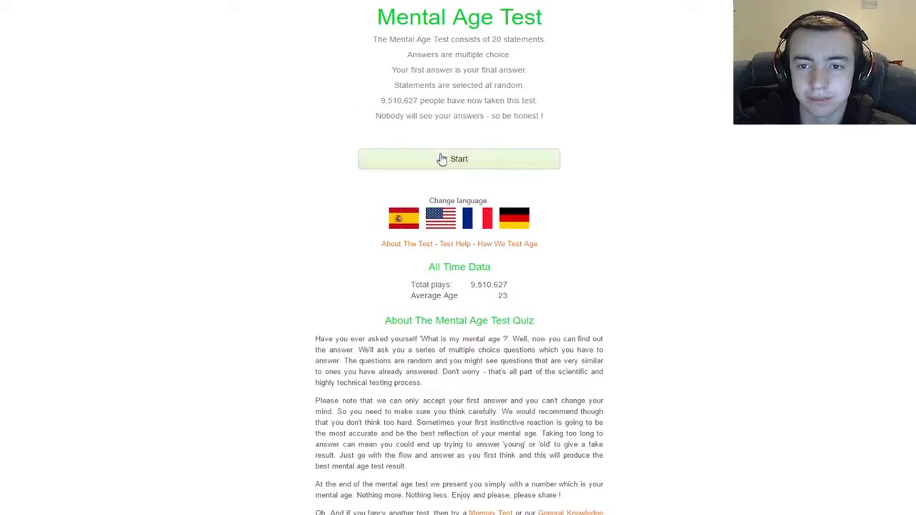
Start the test and answer question 1 with 'Who ?' for Dire Straits
click(458, 158)
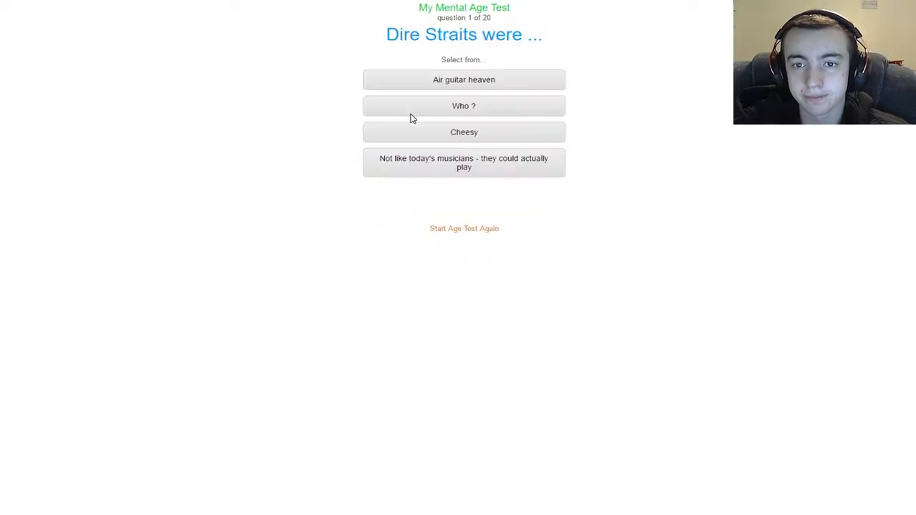
mouse_move(293, 97)
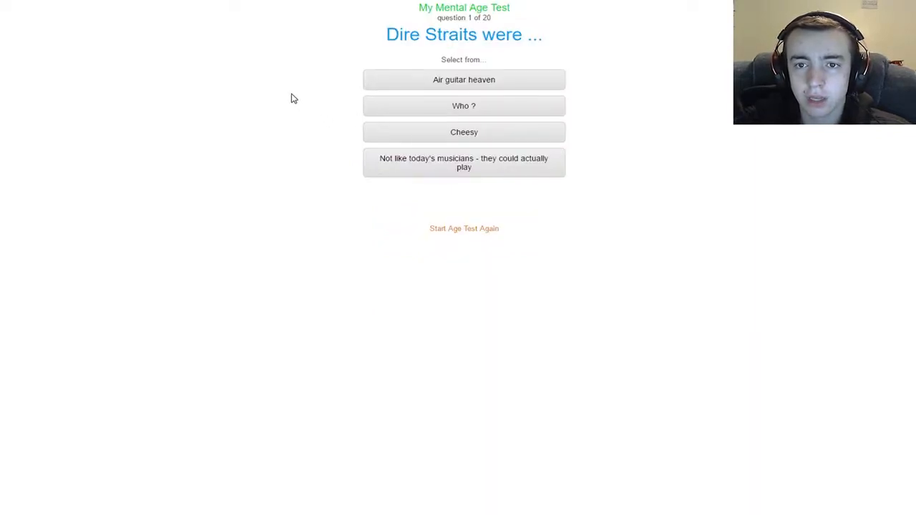
mouse_move(37, 65)
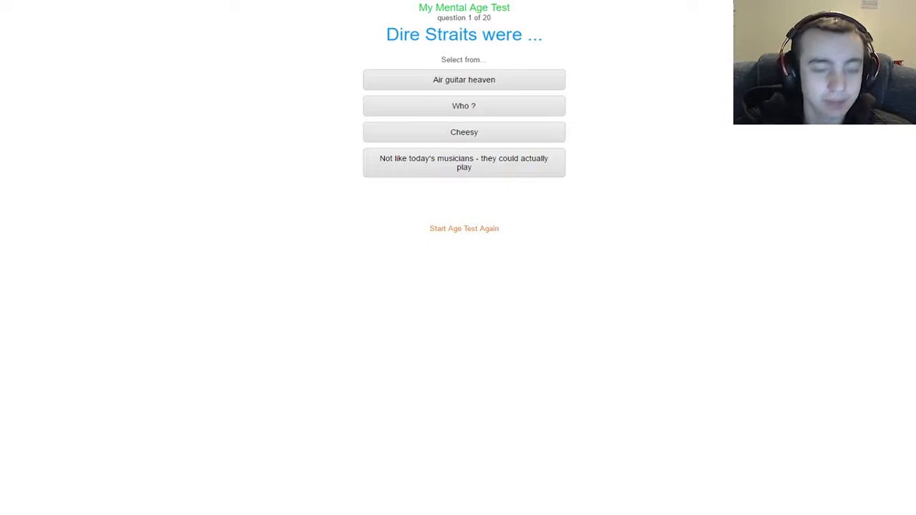
click(463, 106)
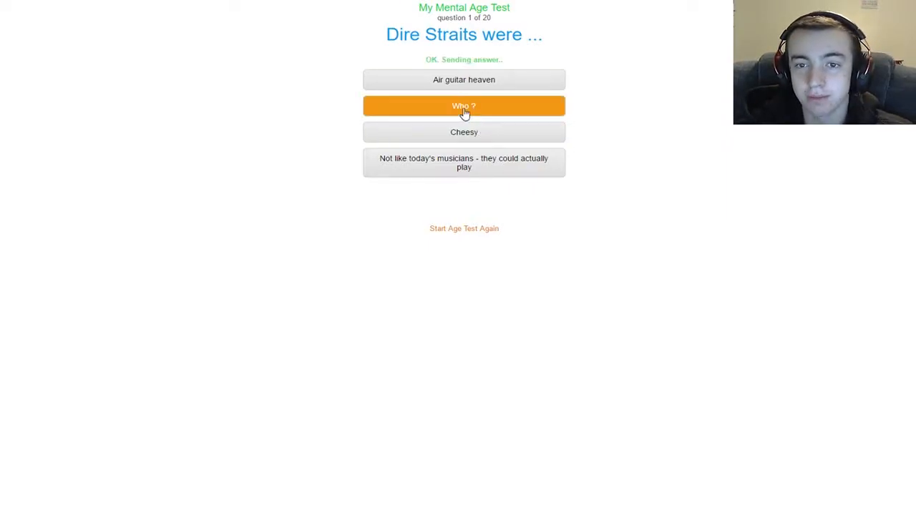
click(463, 106)
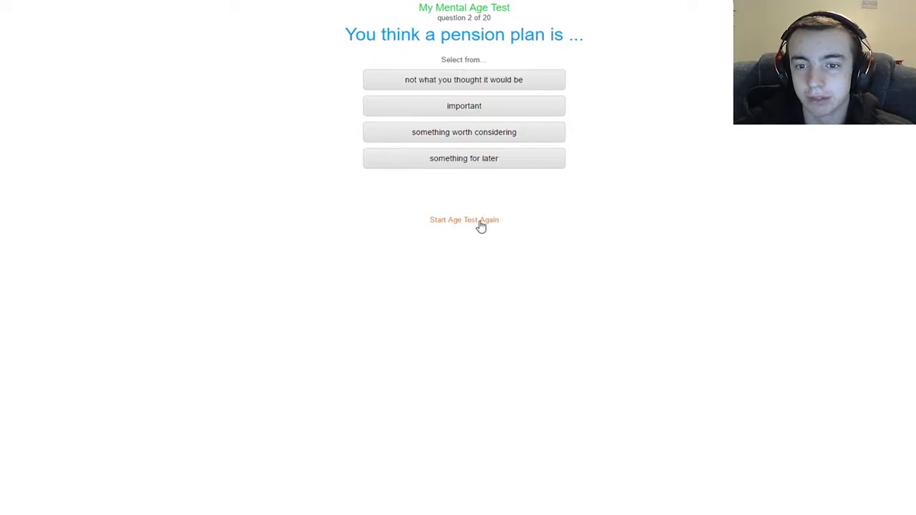
mouse_move(639, 92)
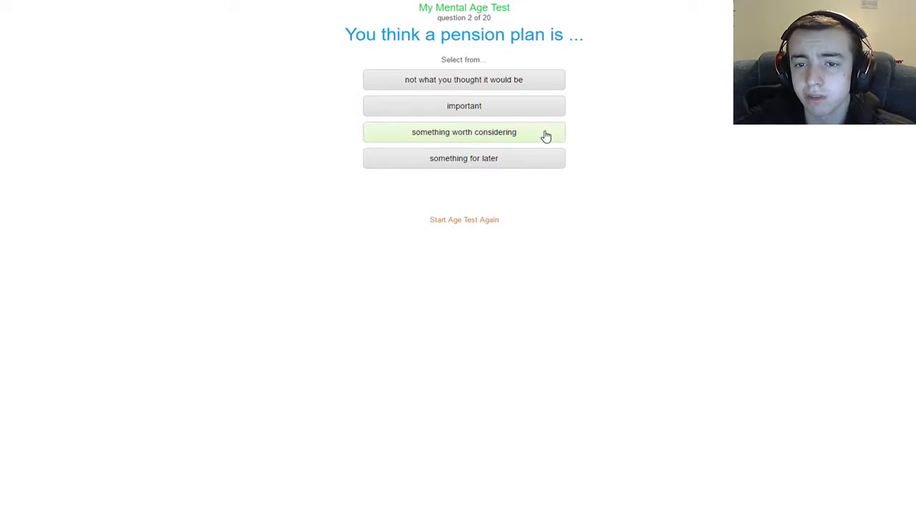
mouse_move(530, 114)
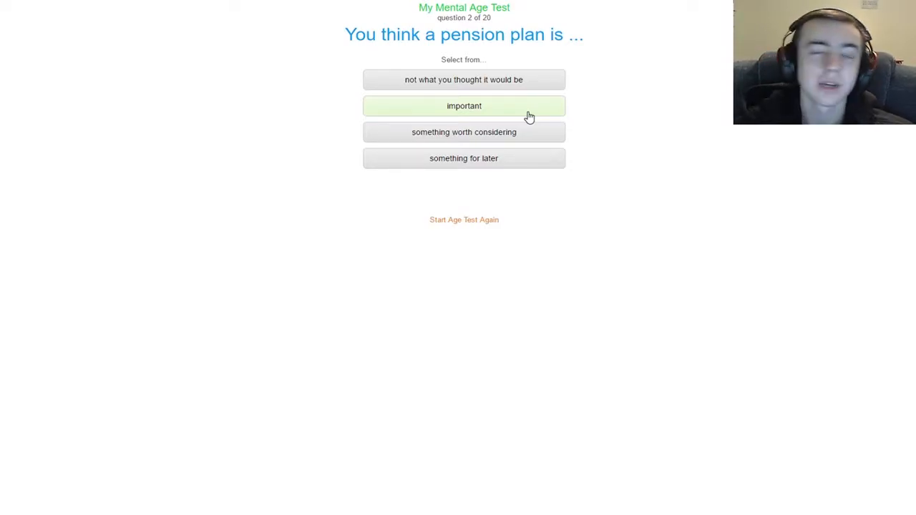
Answer 'important' for the pension plan and 'Sweet' for the passing Ferrari
click(463, 106)
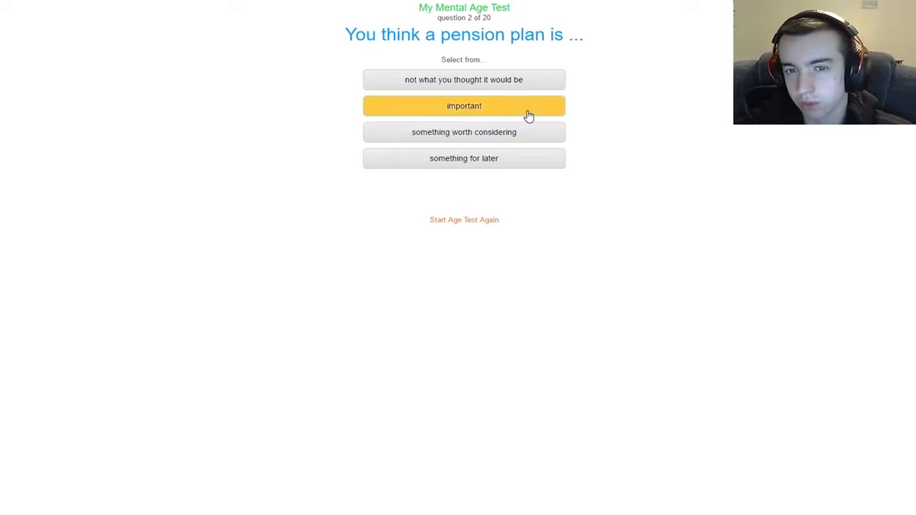
click(464, 105)
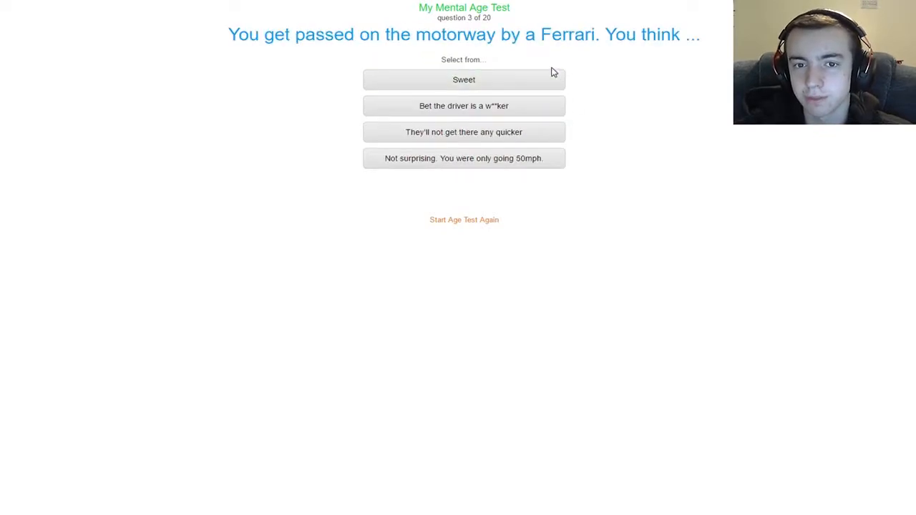
mouse_move(498, 74)
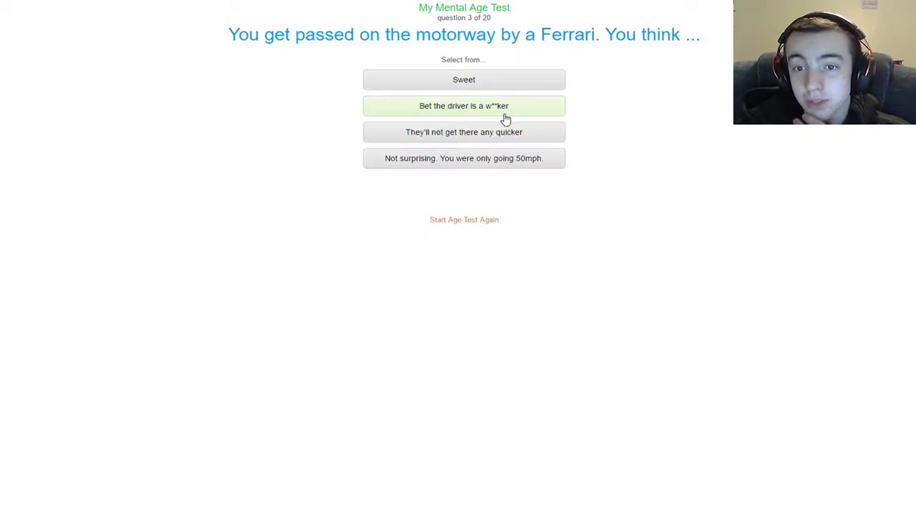
mouse_move(498, 144)
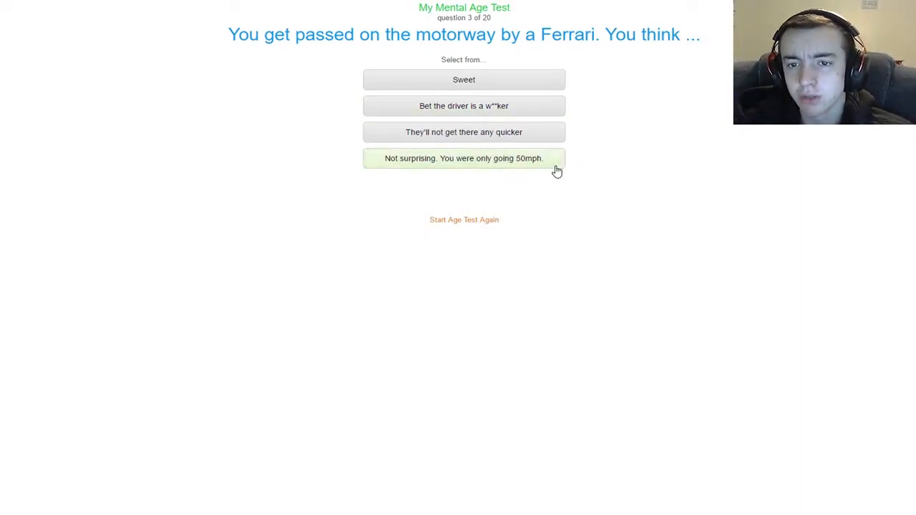
mouse_move(664, 87)
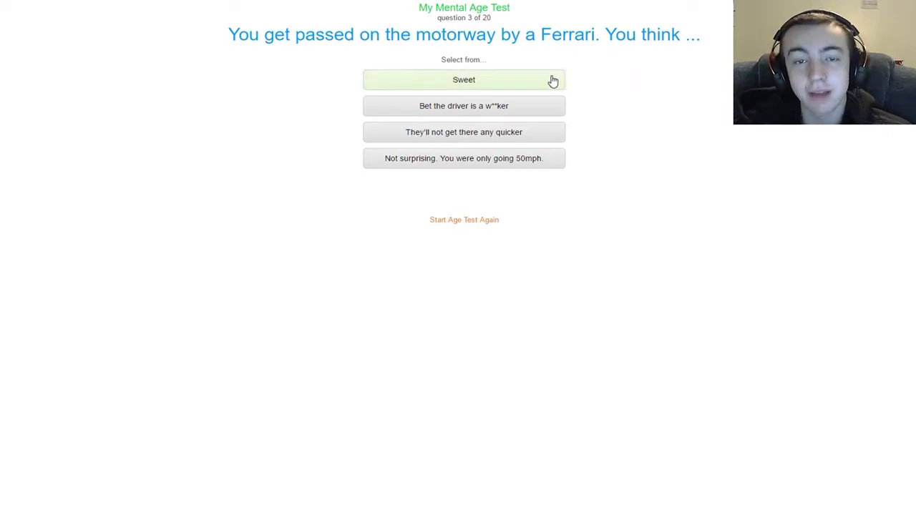
click(464, 80)
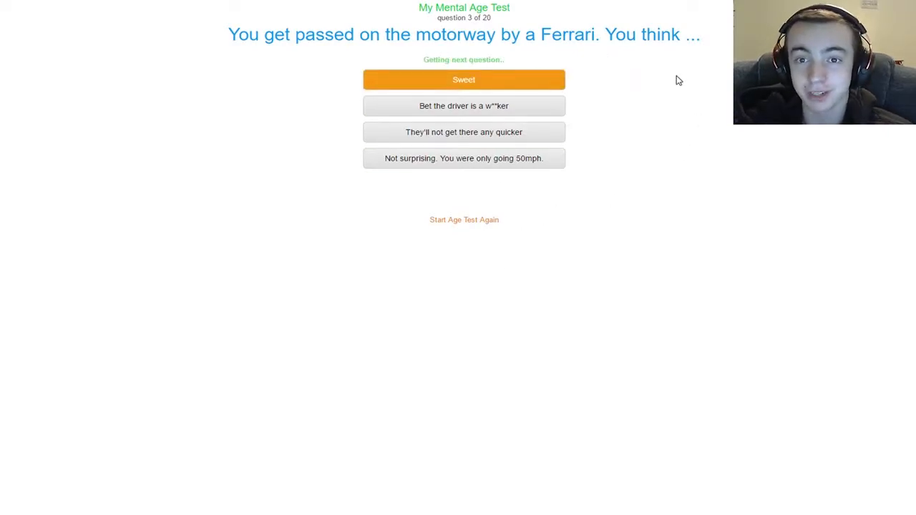
Answer question 4 that baseball caps look better 'Backwards', reaching the house party question
click(464, 80)
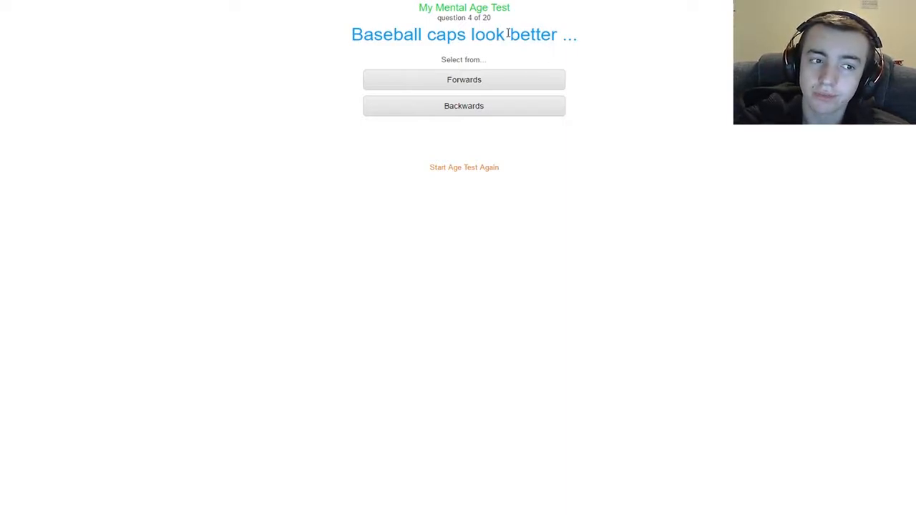
mouse_move(503, 100)
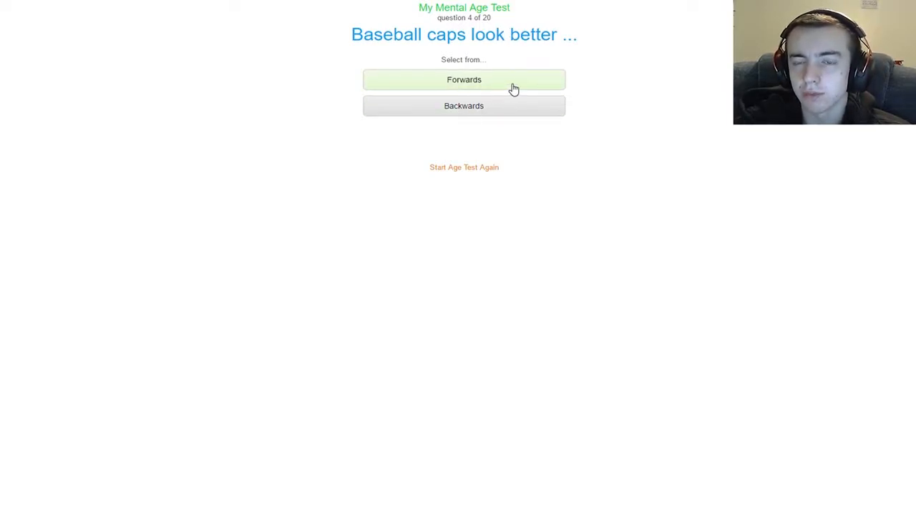
mouse_move(464, 106)
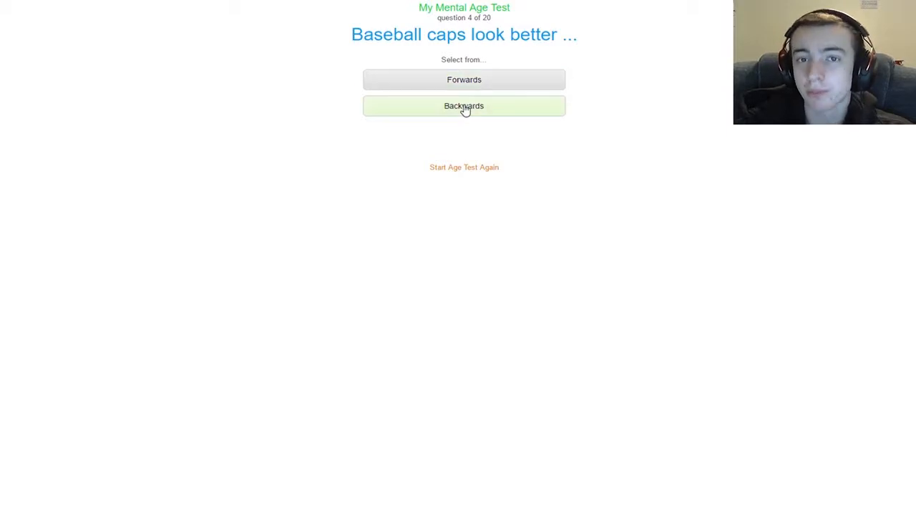
click(464, 106)
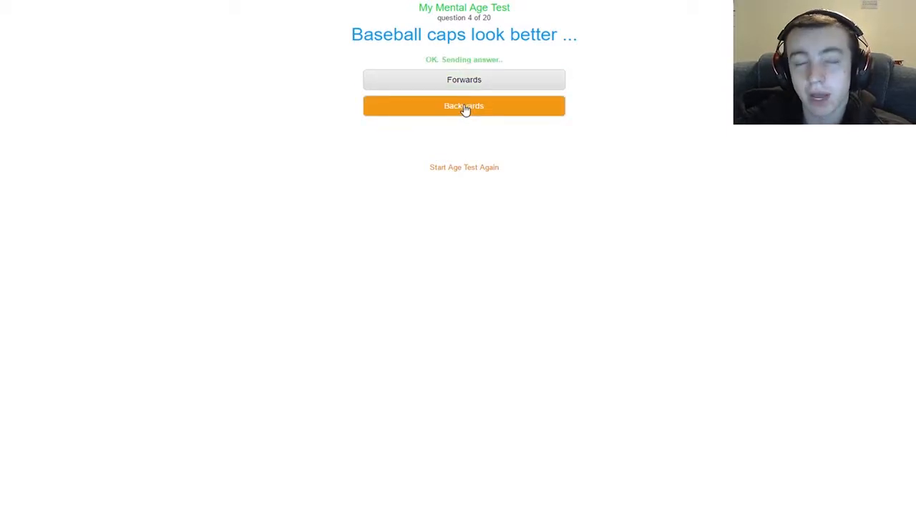
click(463, 105)
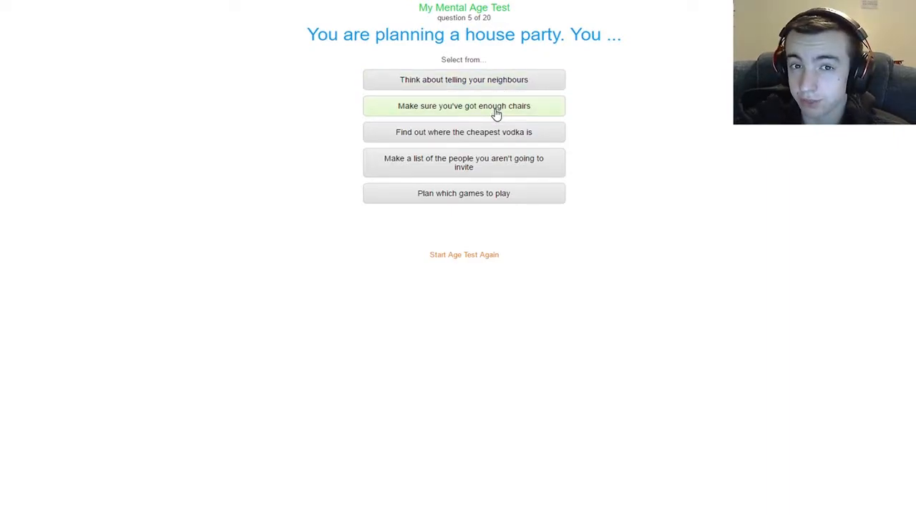
mouse_move(487, 131)
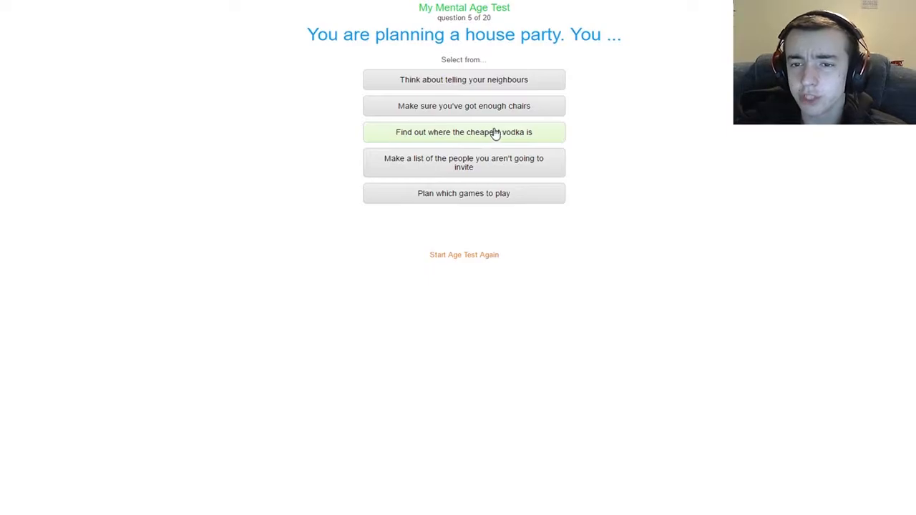
mouse_move(523, 172)
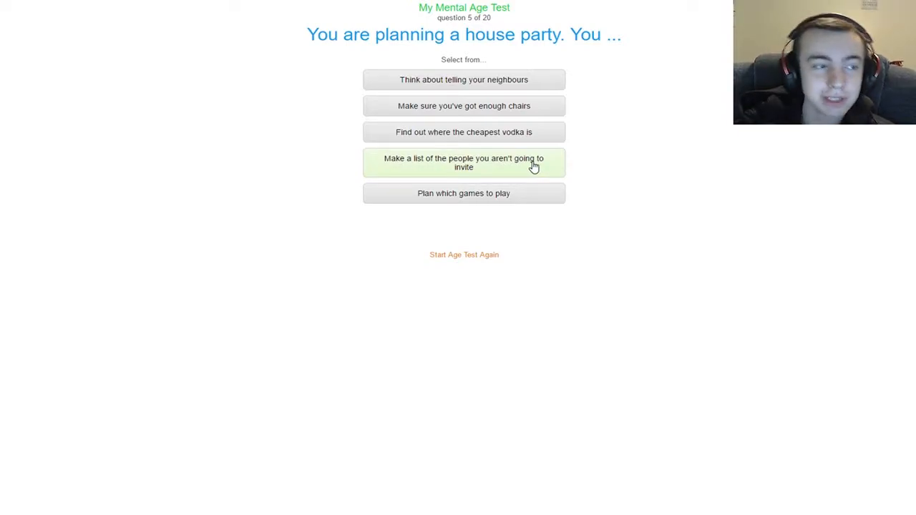
mouse_move(517, 171)
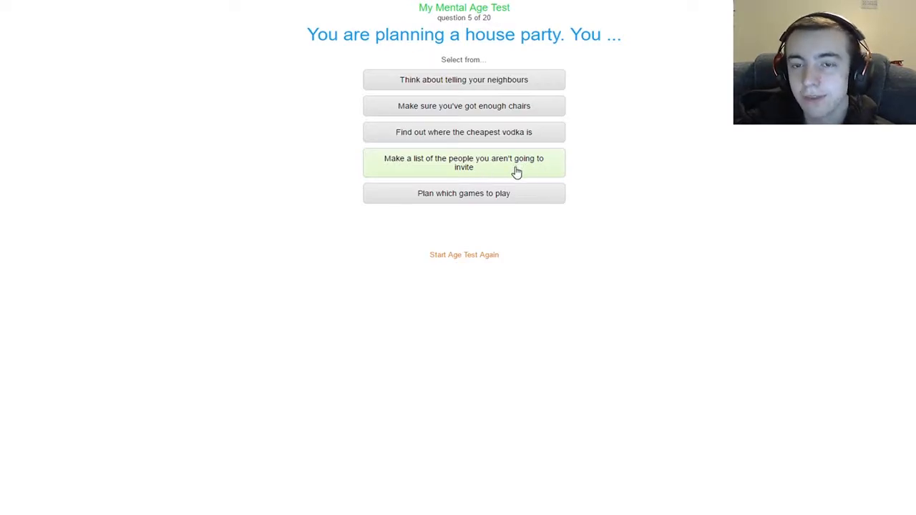
mouse_move(542, 147)
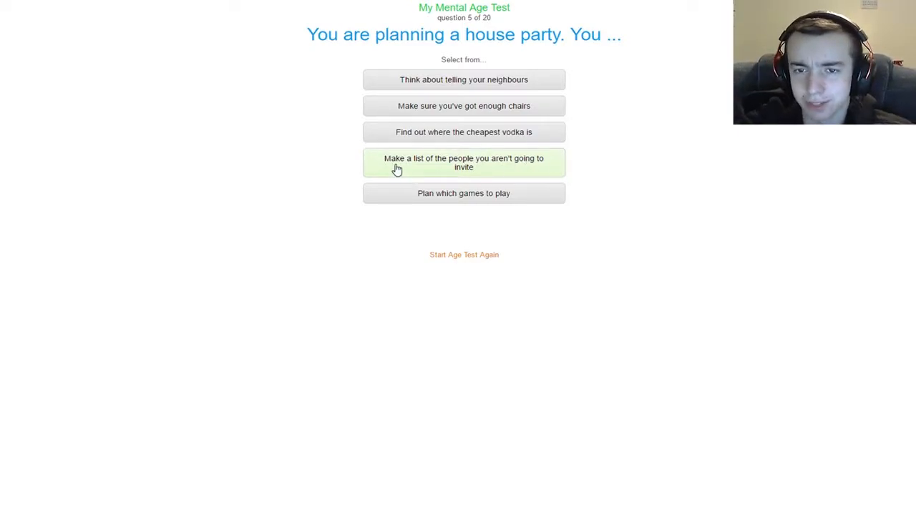
mouse_move(467, 136)
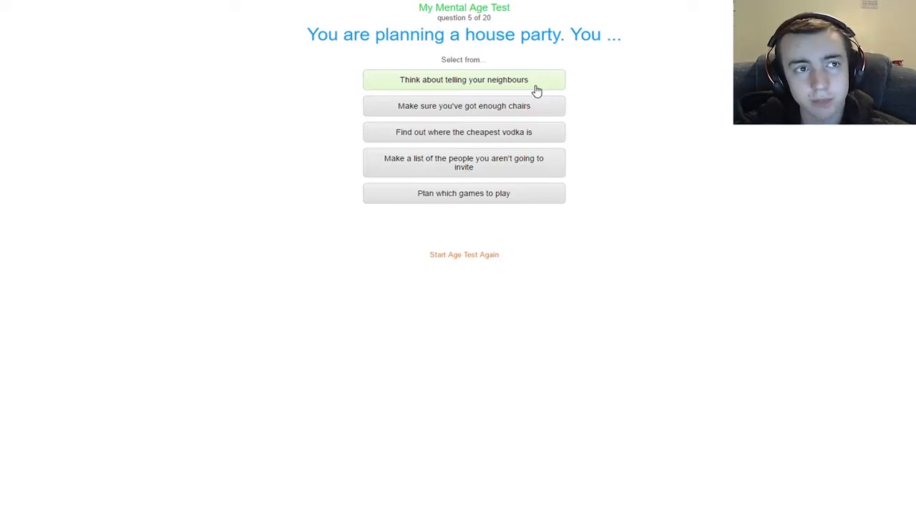
mouse_move(519, 193)
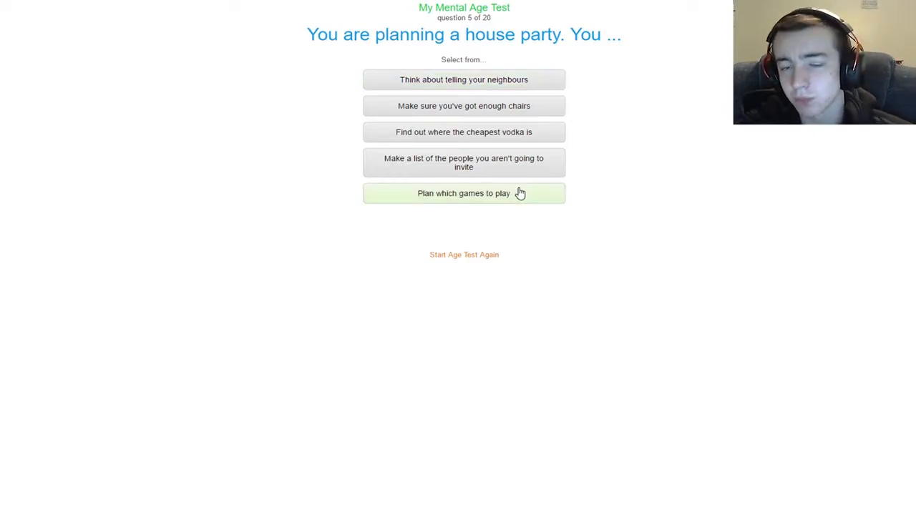
Answer the house party question, 'Get lucky' for getting rich, and 'A magnum' for ice cream
click(463, 193)
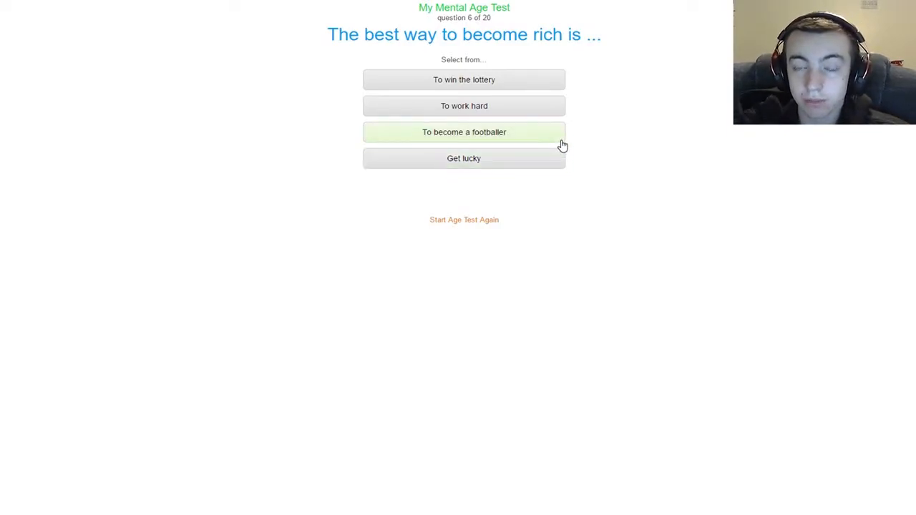
mouse_move(493, 158)
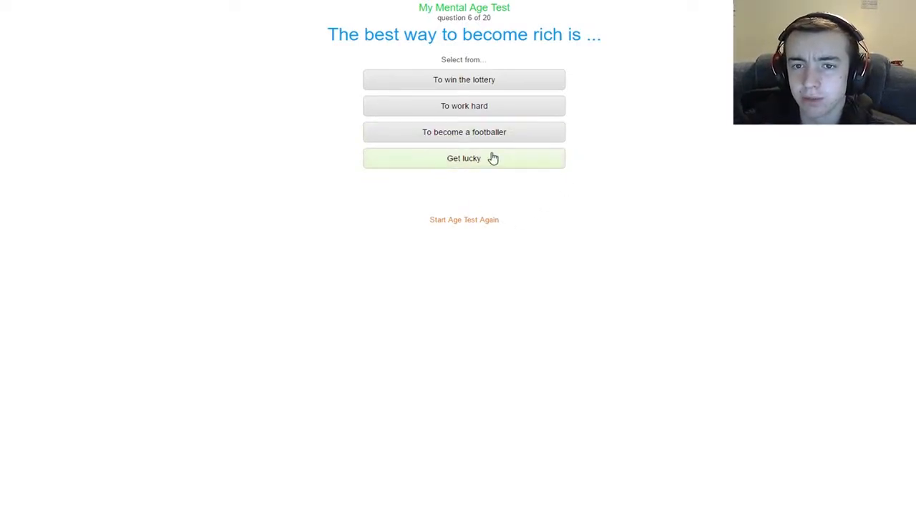
mouse_move(506, 169)
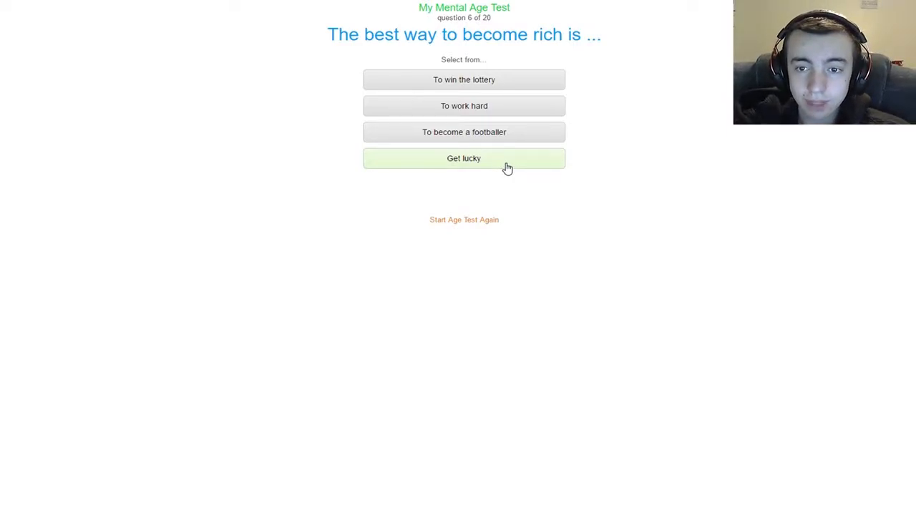
click(463, 158)
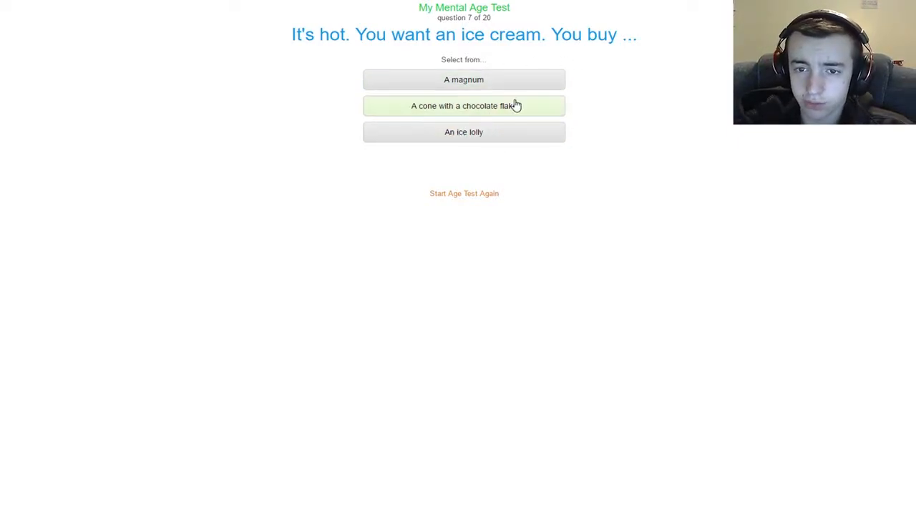
mouse_move(345, 132)
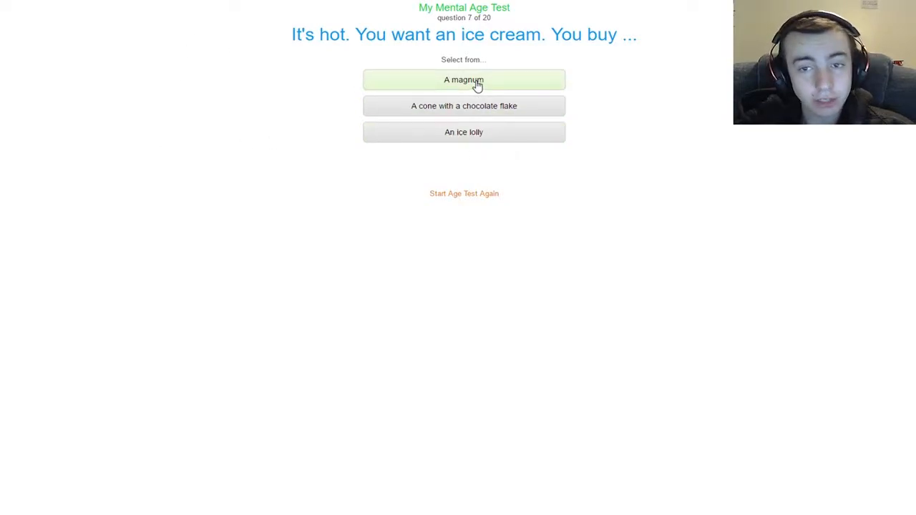
mouse_move(408, 26)
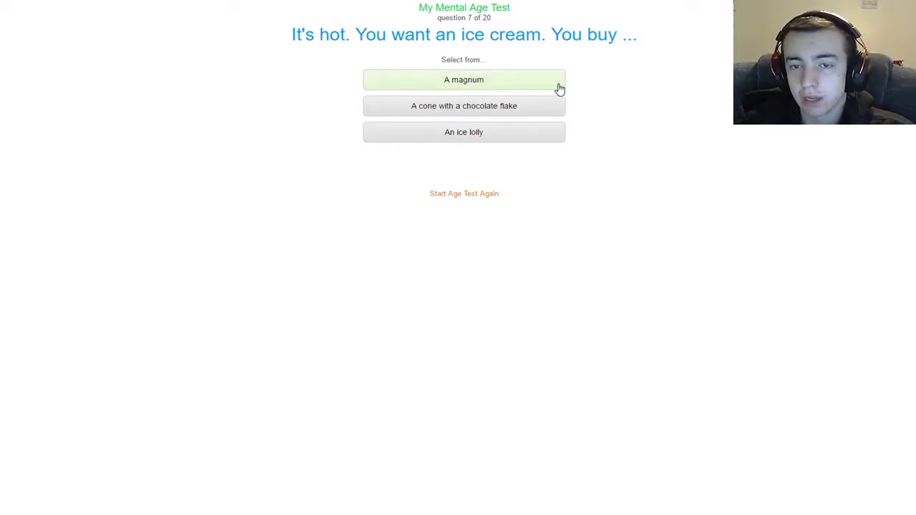
mouse_move(372, 115)
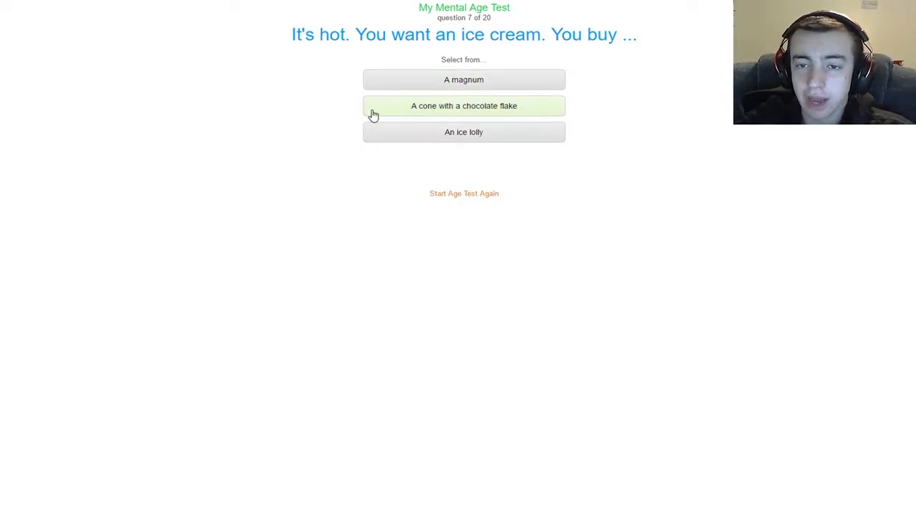
mouse_move(530, 131)
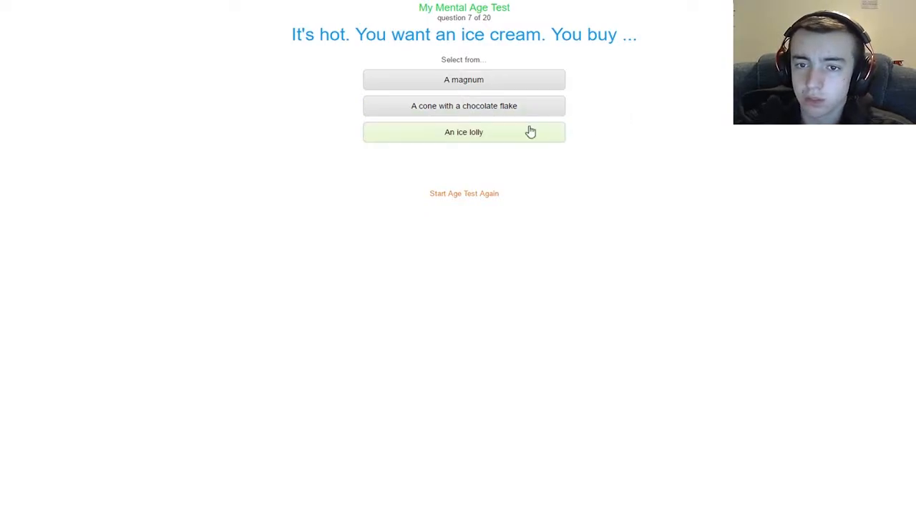
click(464, 81)
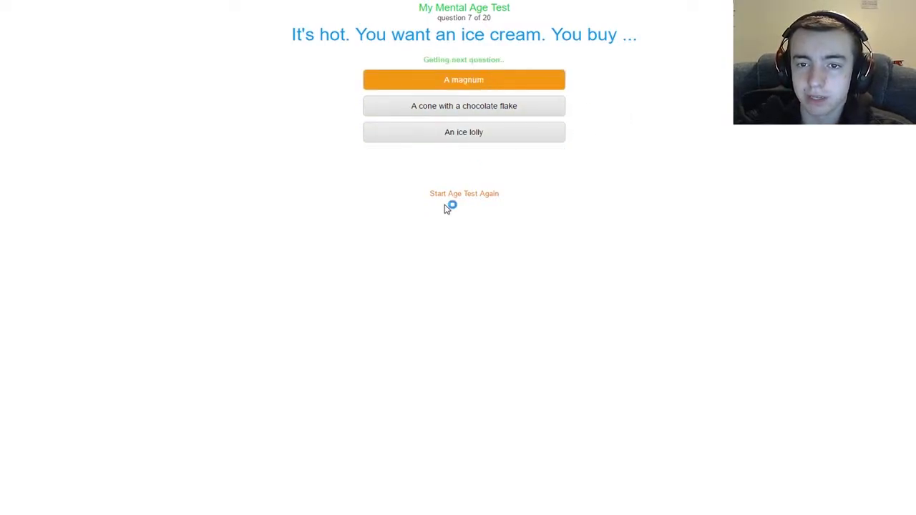
click(464, 81)
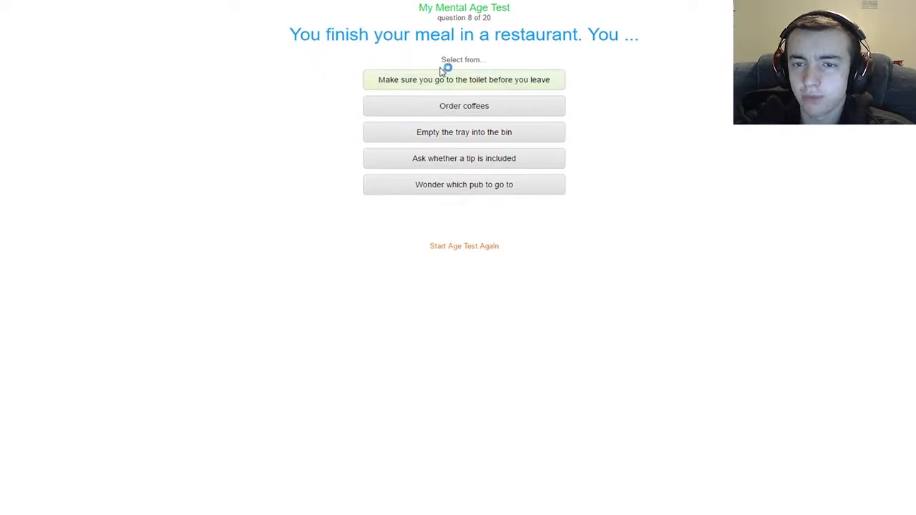
mouse_move(527, 80)
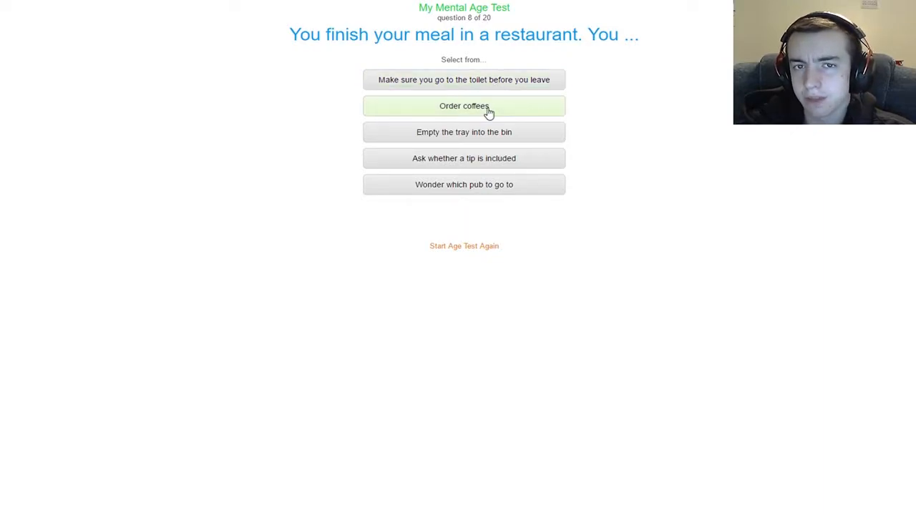
mouse_move(485, 142)
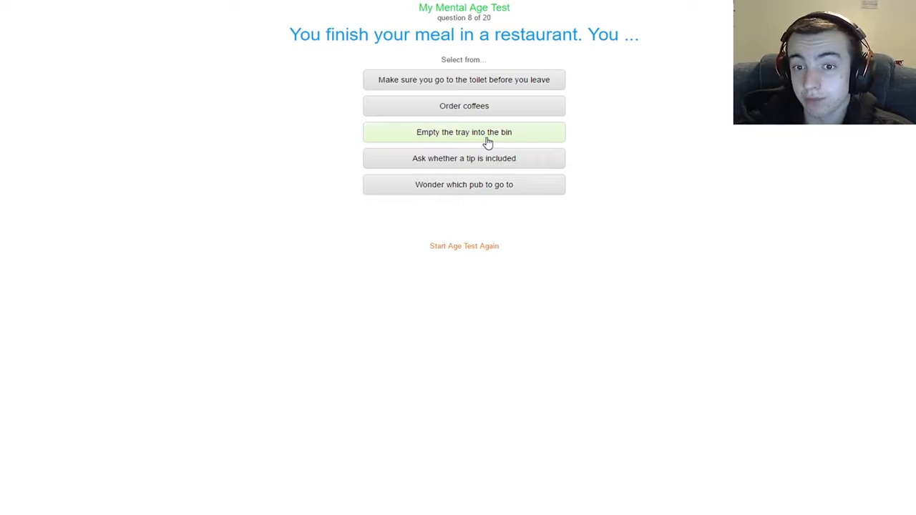
mouse_move(478, 140)
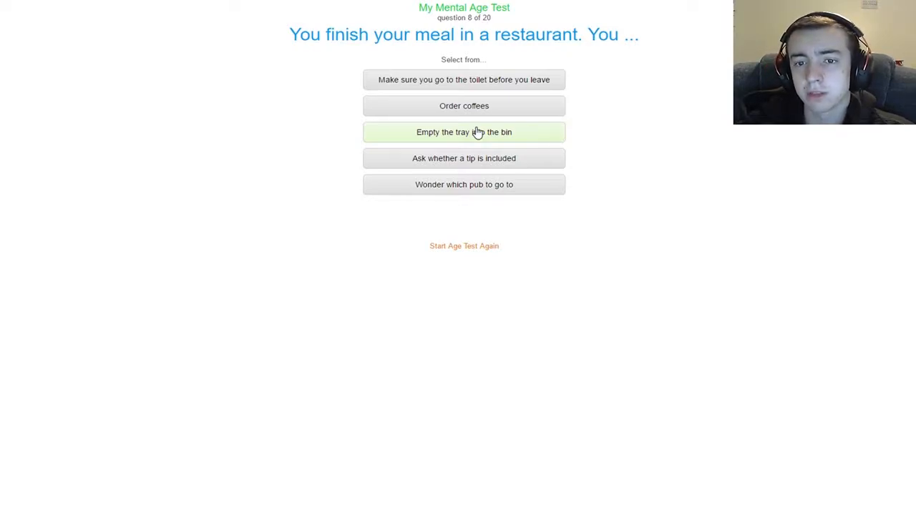
mouse_move(484, 166)
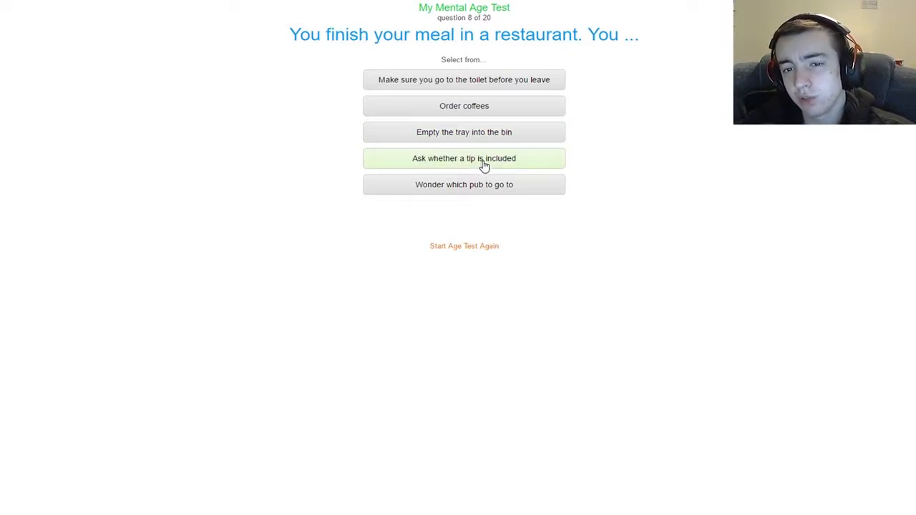
mouse_move(552, 166)
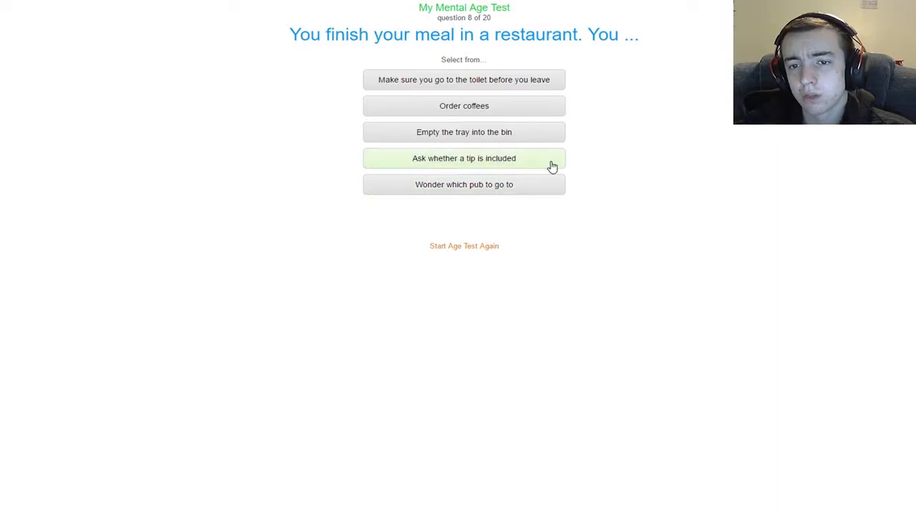
mouse_move(550, 154)
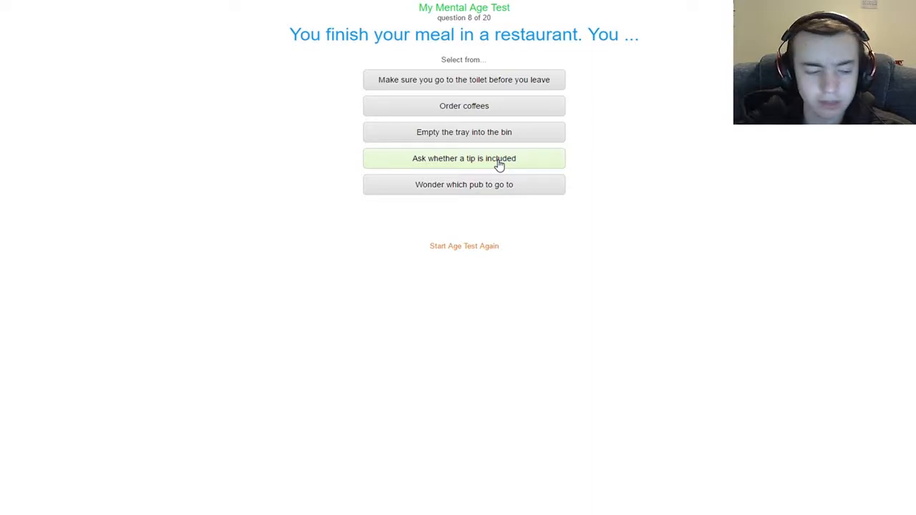
mouse_move(505, 146)
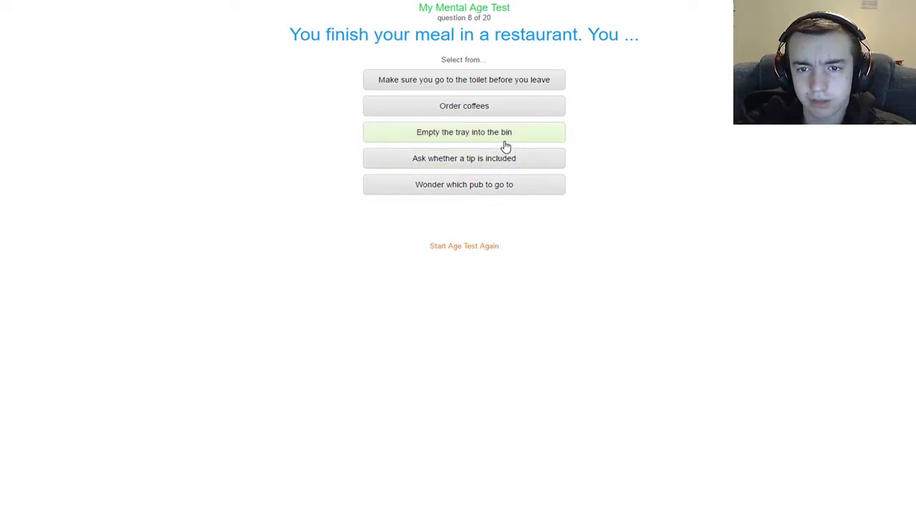
Answer question 8 on the restaurant meal with 'Empty the tray into the bin'
click(464, 131)
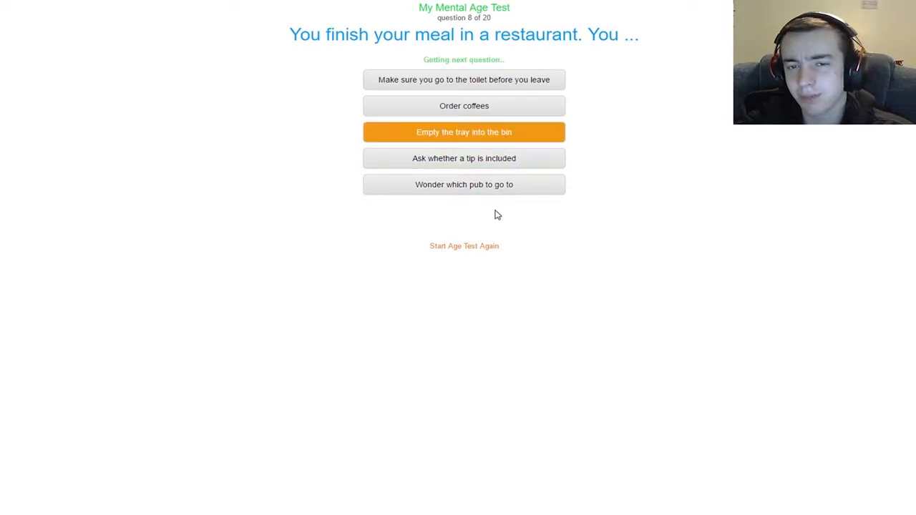
Answer question 9 with 'There's never anything good on TV'
click(464, 132)
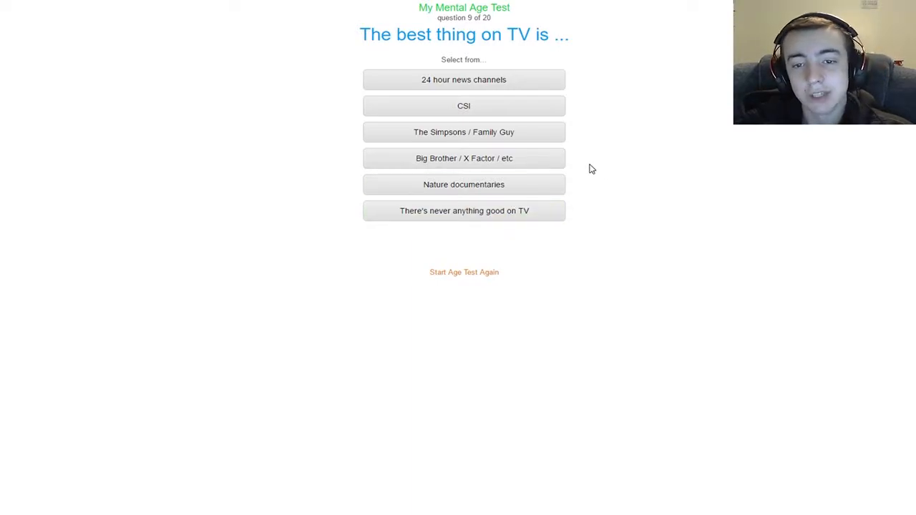
mouse_move(580, 169)
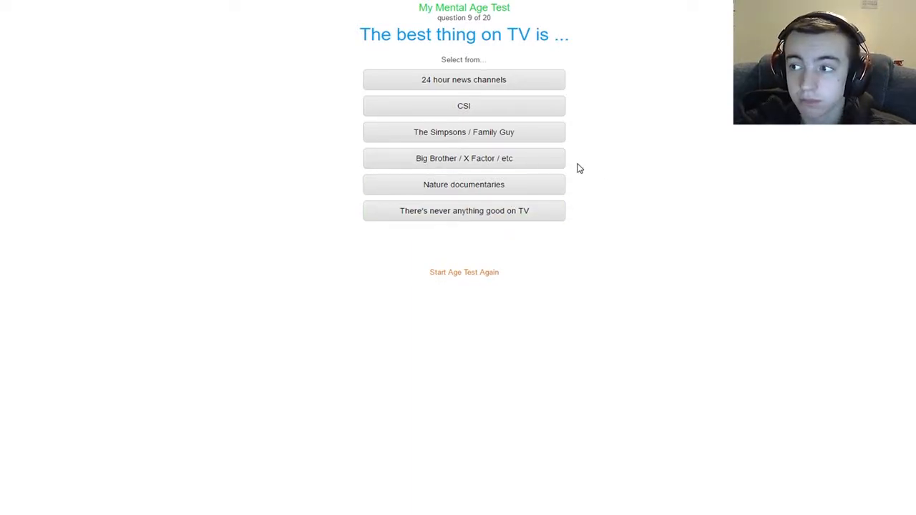
mouse_move(555, 201)
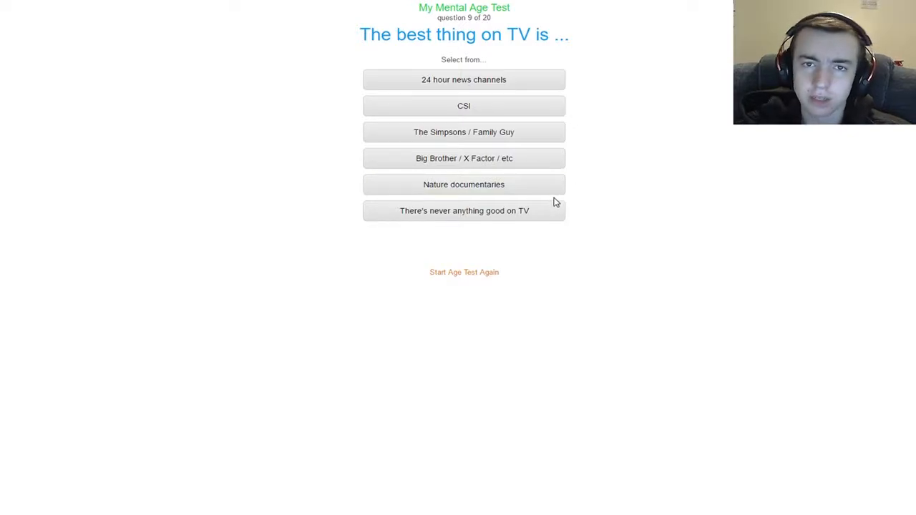
mouse_move(541, 200)
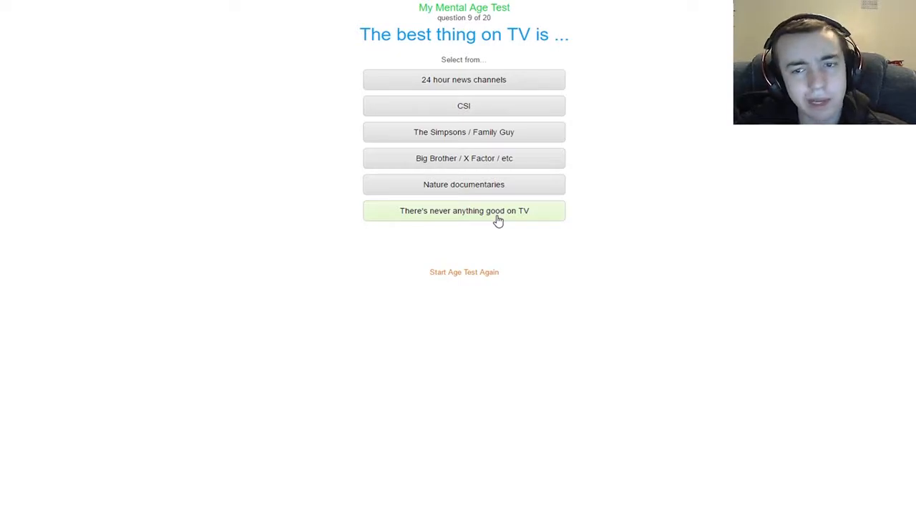
click(463, 210)
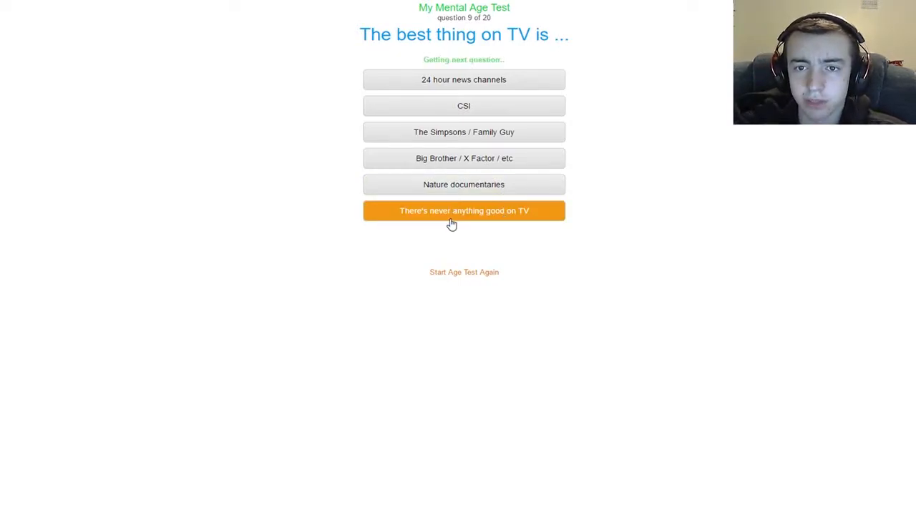
Answer question 10 on the new iPhone with 'Not another one already'
click(464, 210)
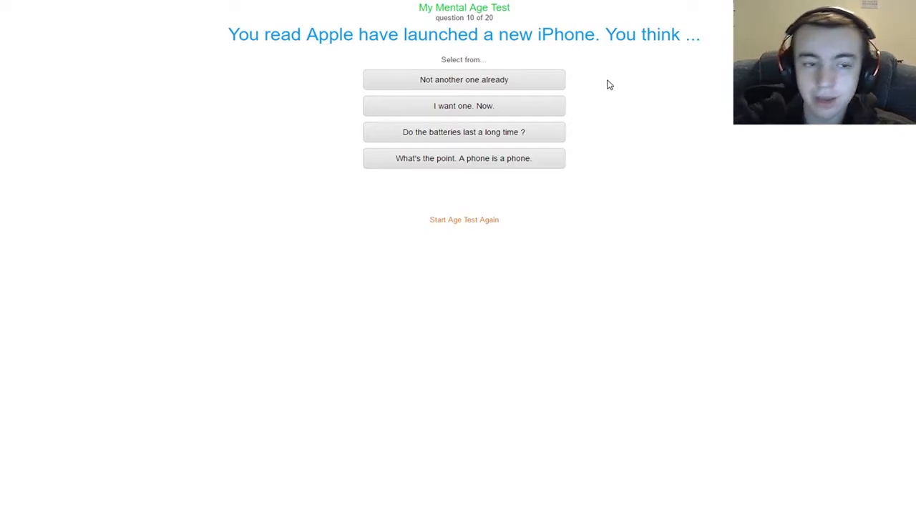
mouse_move(447, 312)
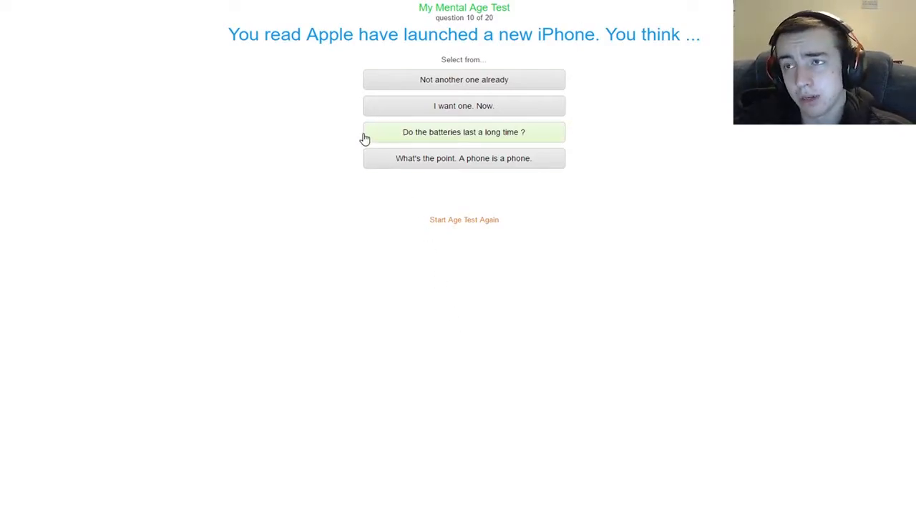
mouse_move(458, 121)
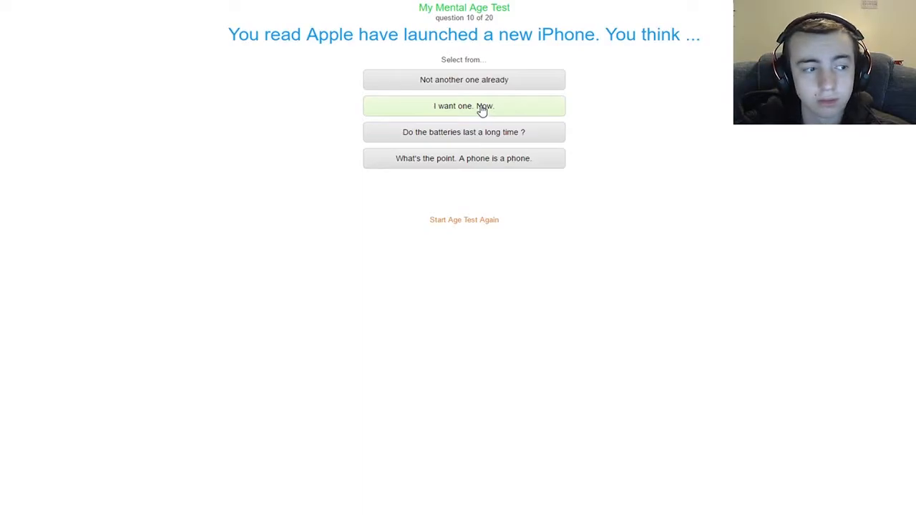
mouse_move(441, 92)
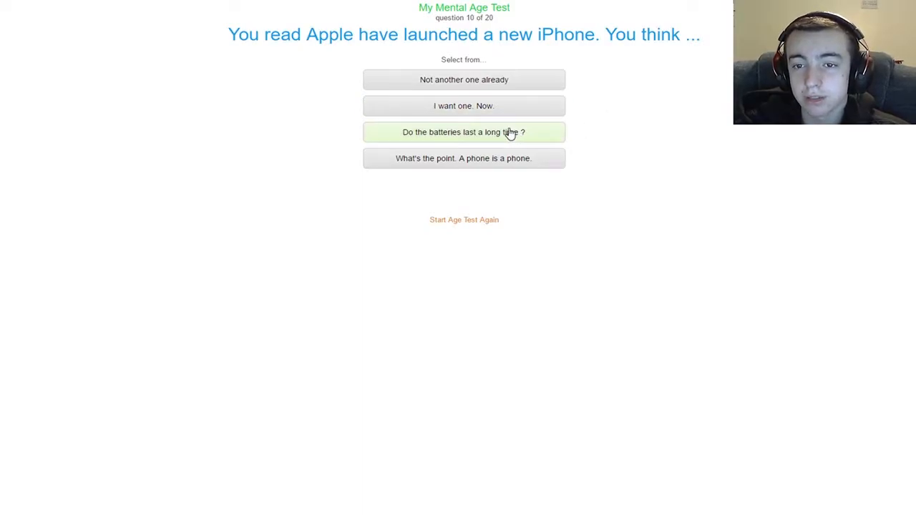
mouse_move(548, 56)
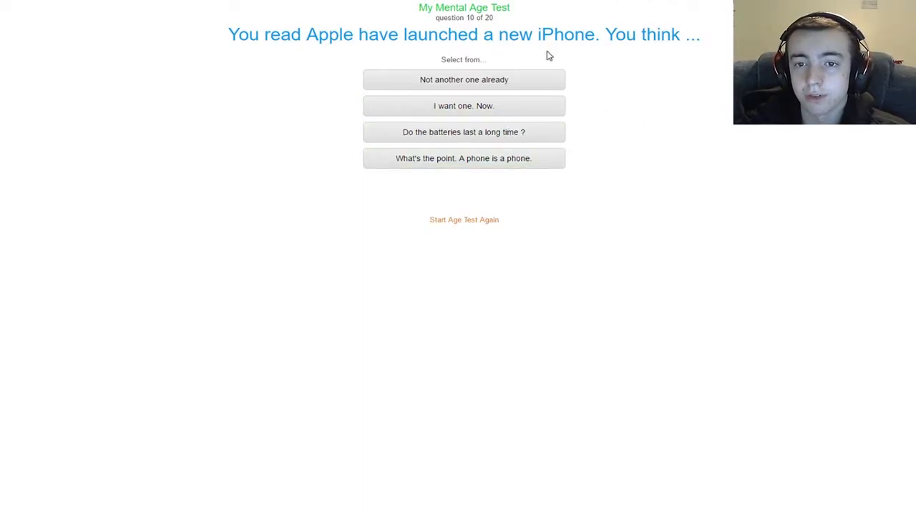
click(463, 80)
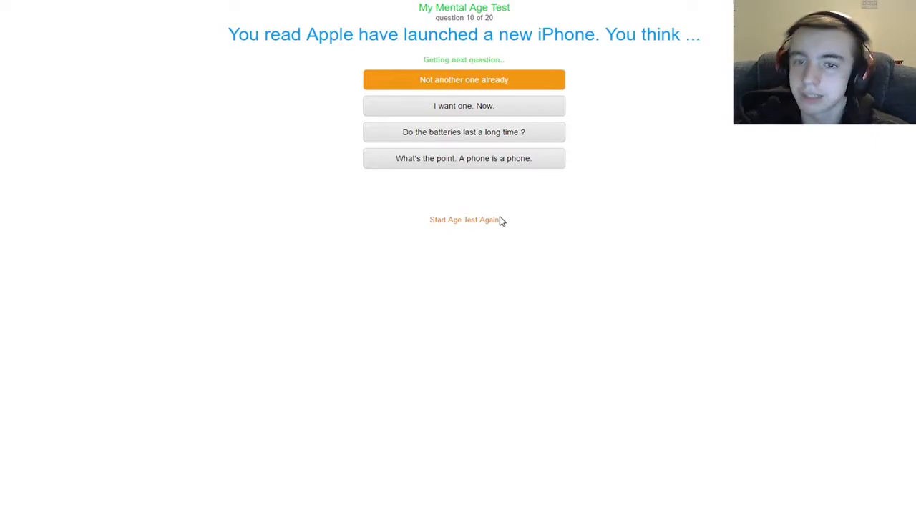
Answer question 11 'McDonalds is ...' with 'Nice and warm', reaching 'Life is ...'
click(464, 80)
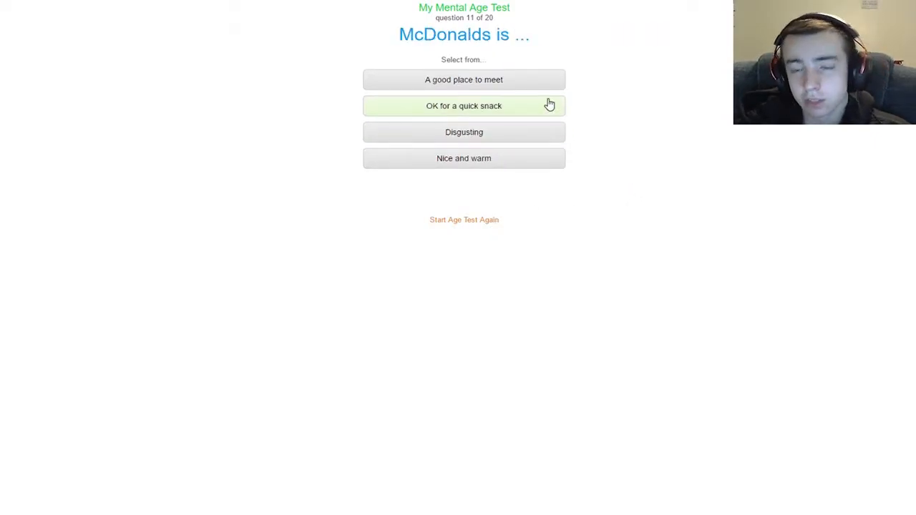
mouse_move(504, 133)
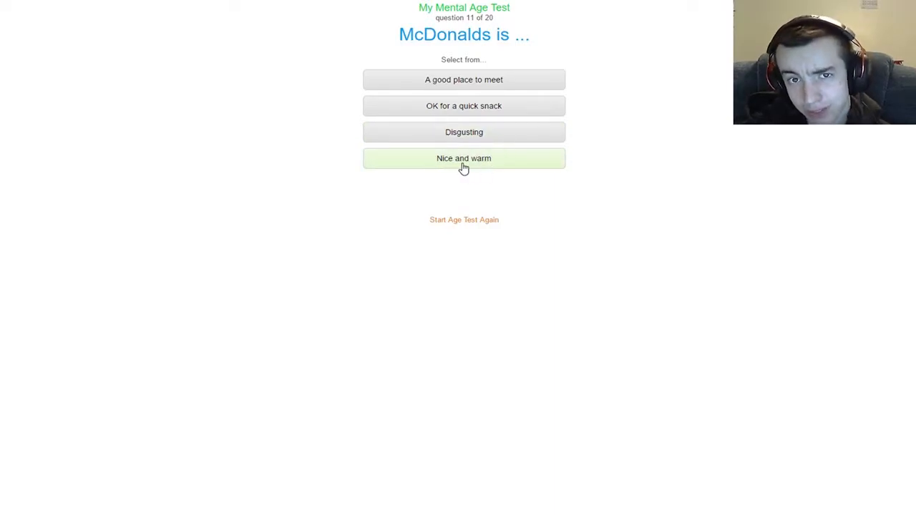
click(464, 157)
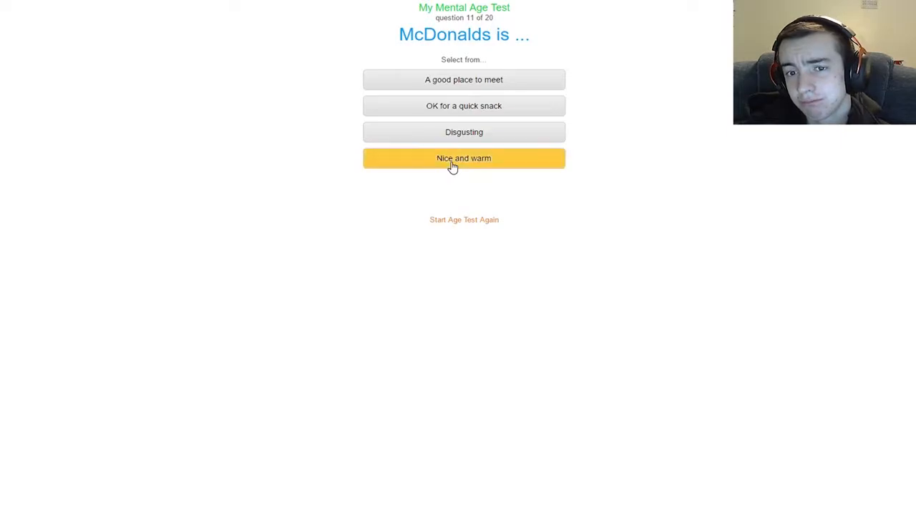
click(464, 158)
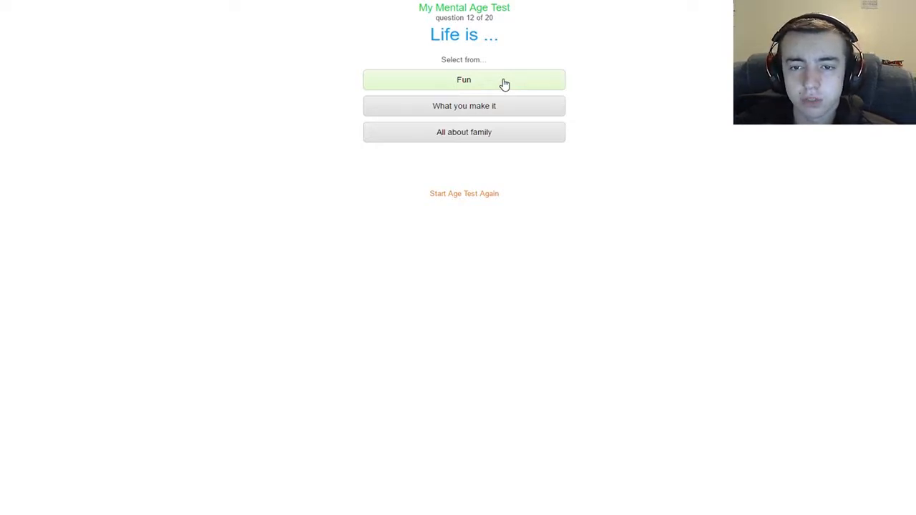
mouse_move(492, 117)
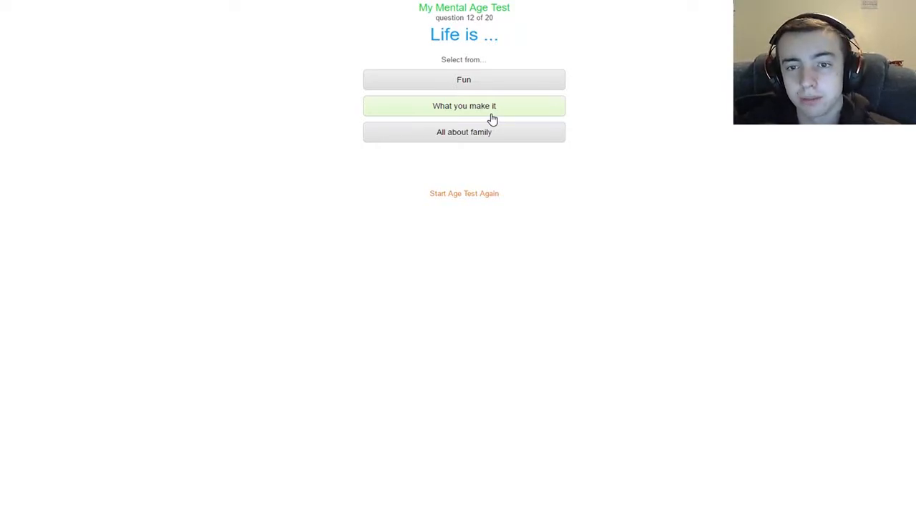
Answer 'What you make it' for life and 'A time for presents' for birthdays
click(463, 105)
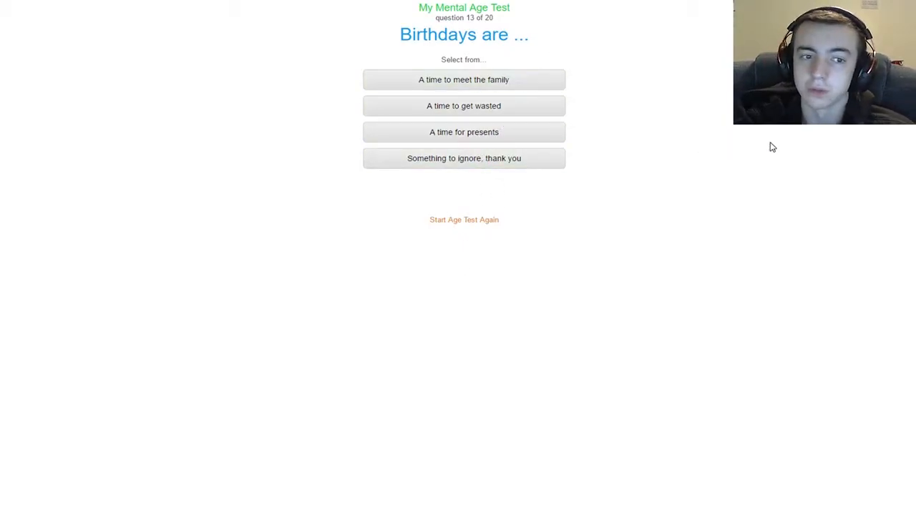
mouse_move(631, 5)
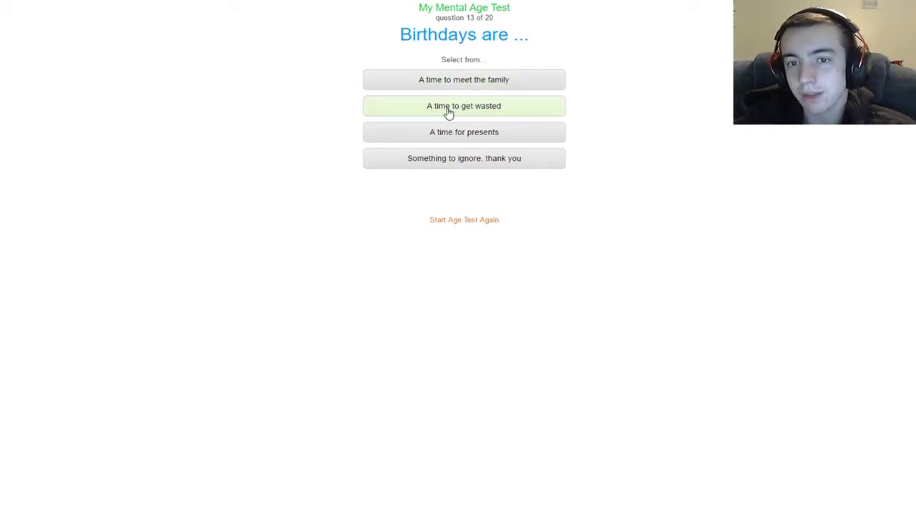
mouse_move(444, 136)
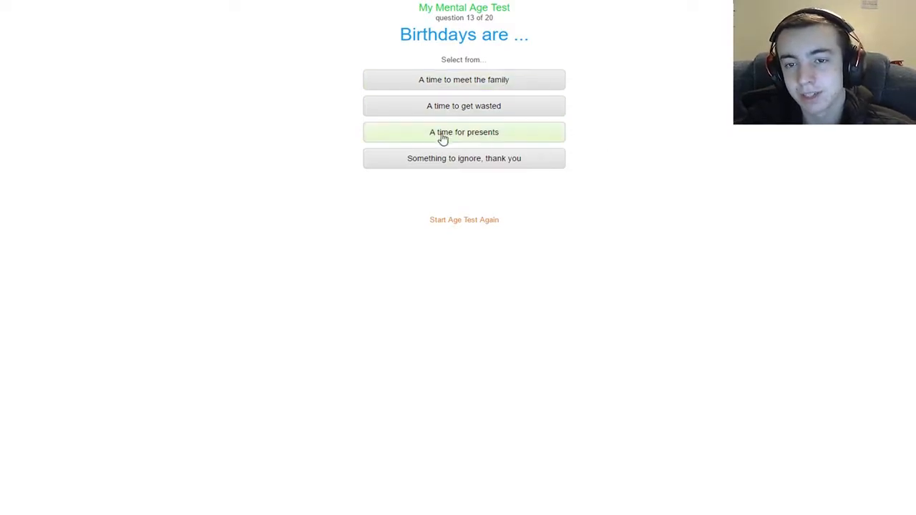
mouse_move(588, 137)
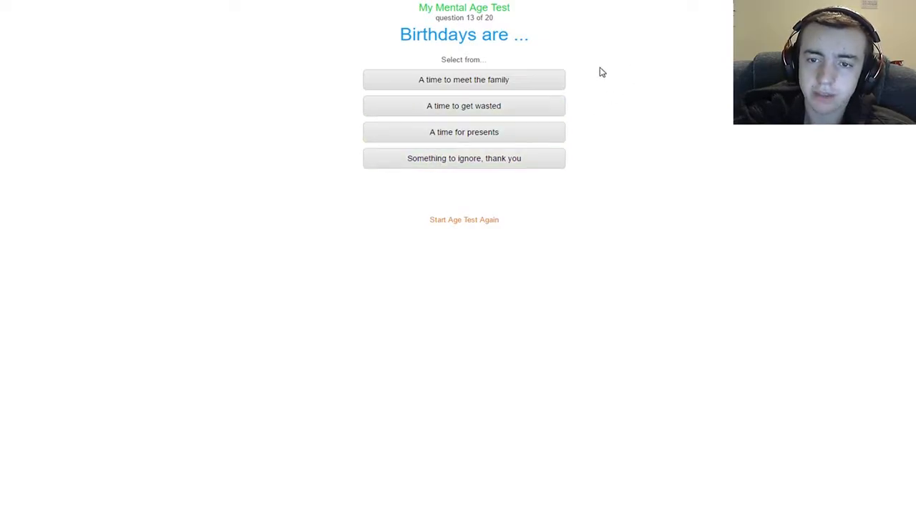
mouse_move(655, 71)
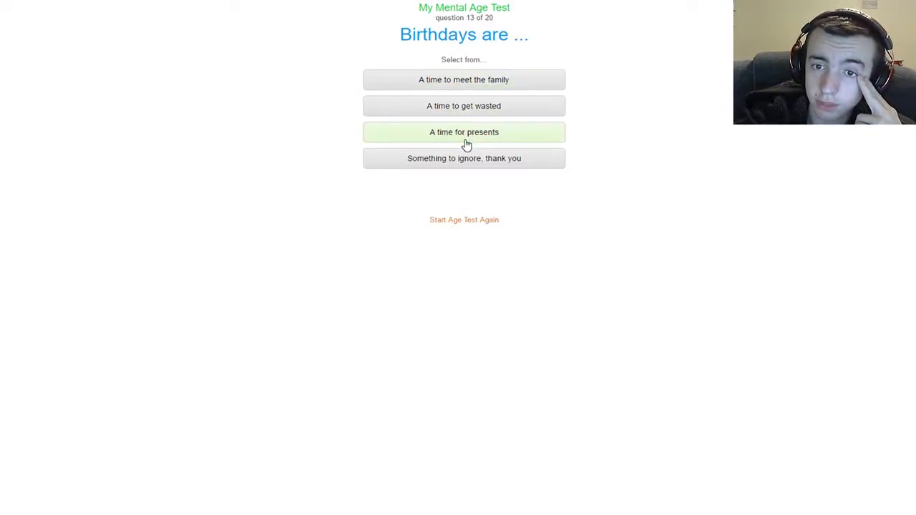
click(464, 132)
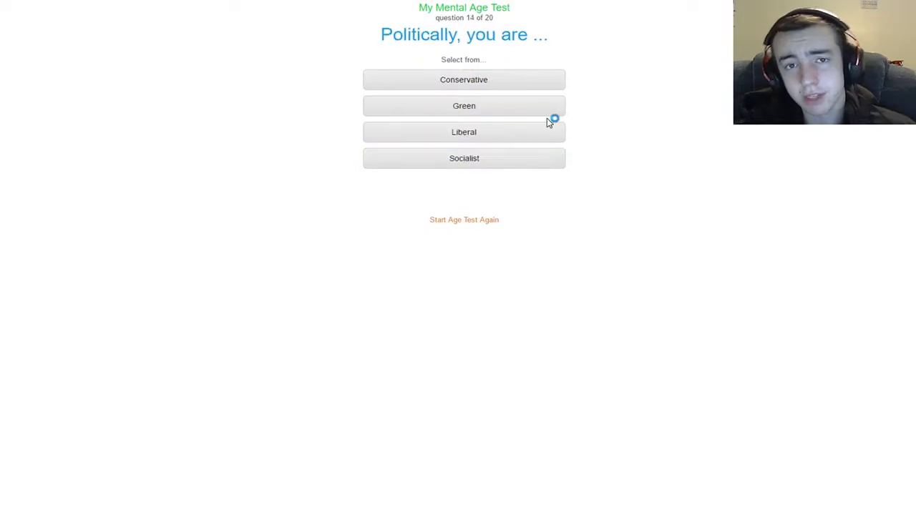
mouse_move(584, 92)
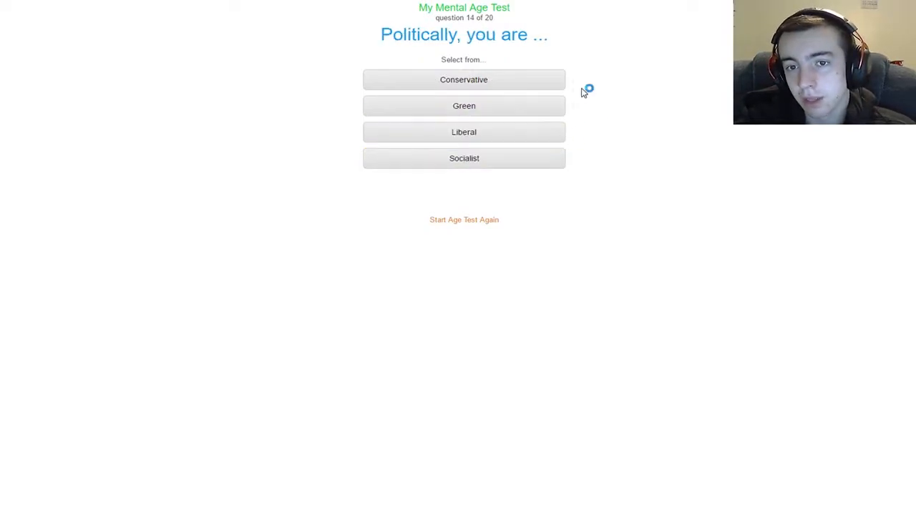
mouse_move(488, 175)
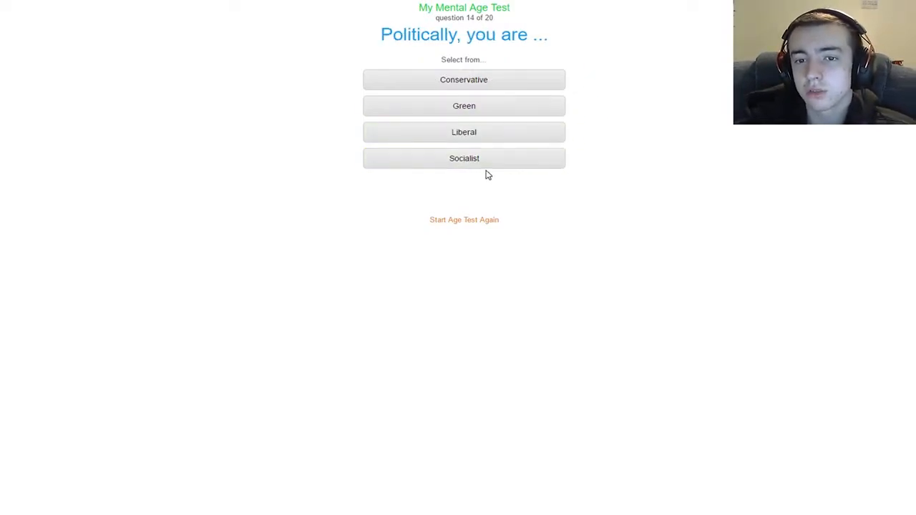
mouse_move(577, 80)
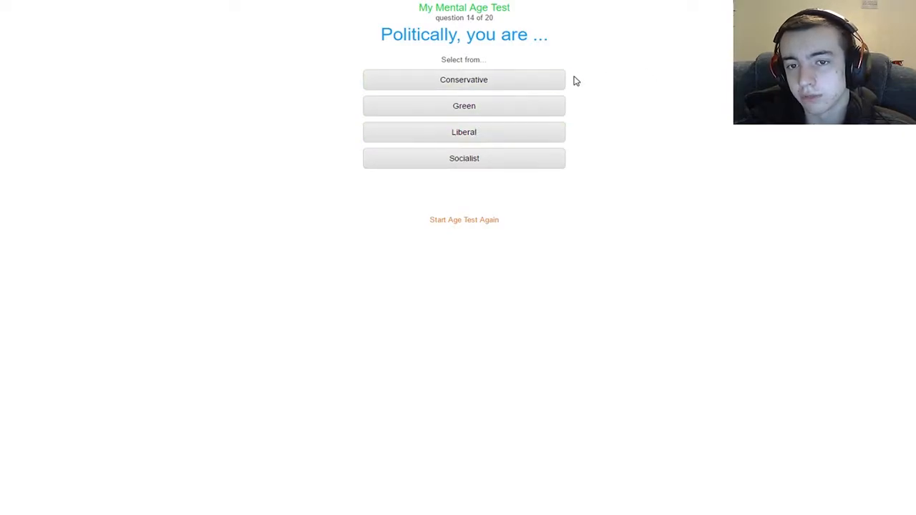
Answer the politics question, then 'Run over to make sure they are OK' for the street fall
click(463, 80)
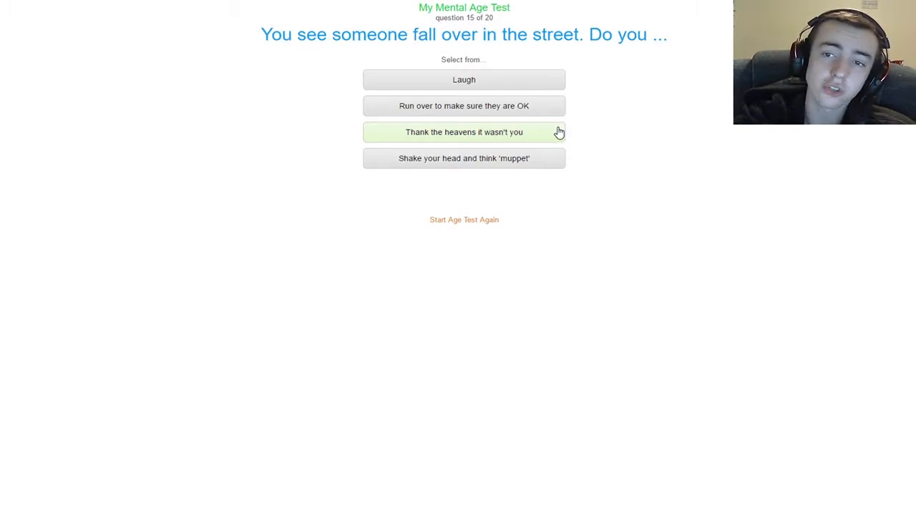
mouse_move(518, 69)
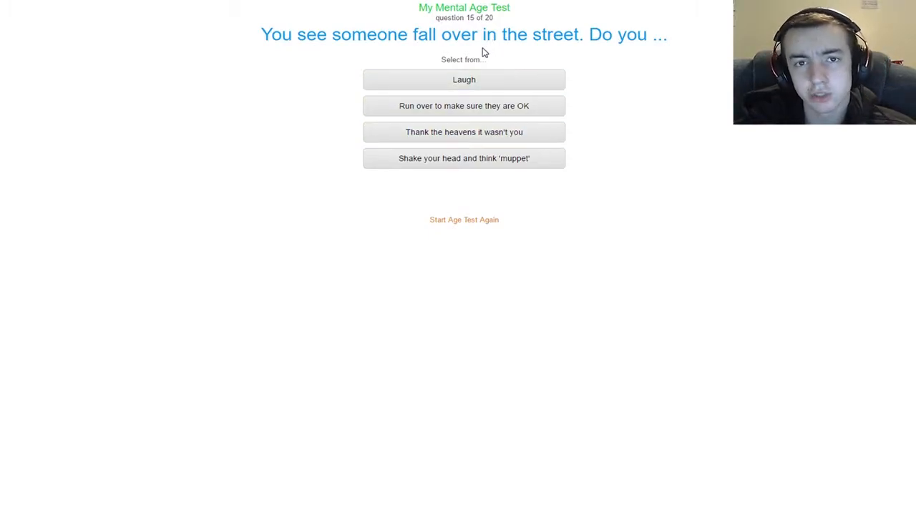
mouse_move(436, 66)
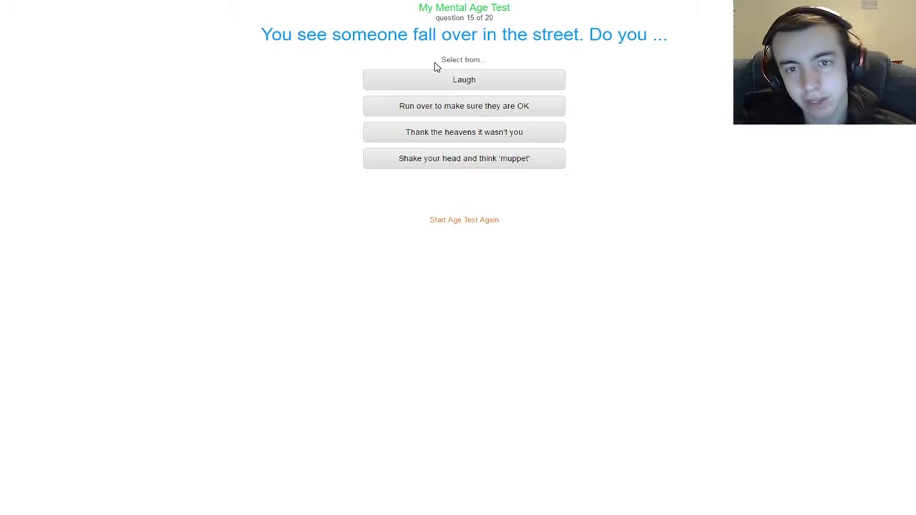
mouse_move(664, 87)
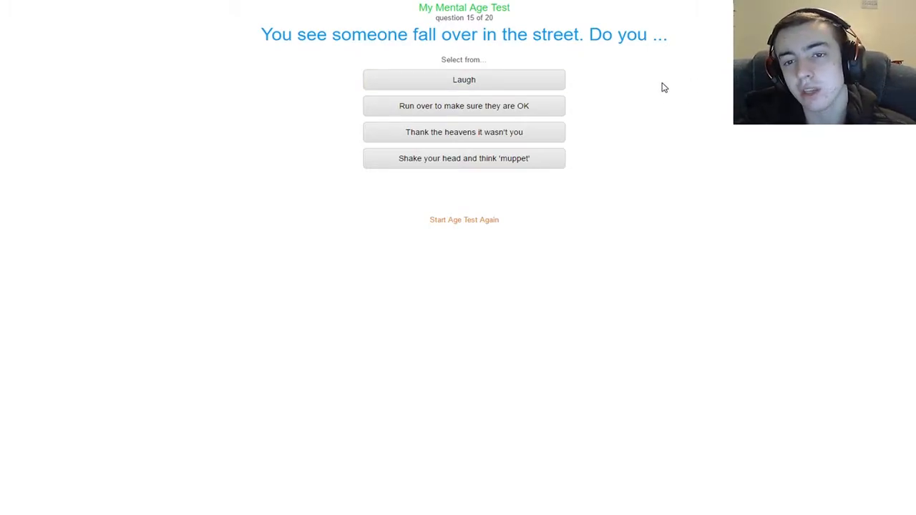
mouse_move(504, 66)
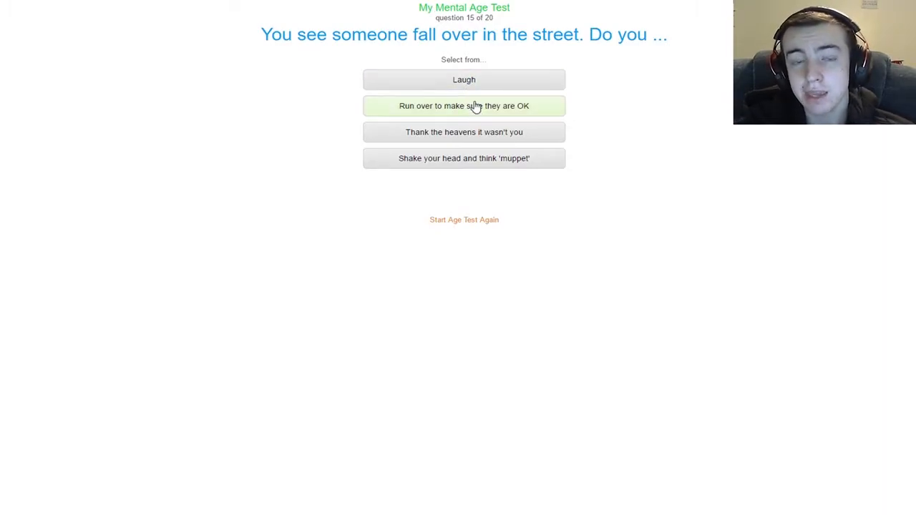
mouse_move(422, 60)
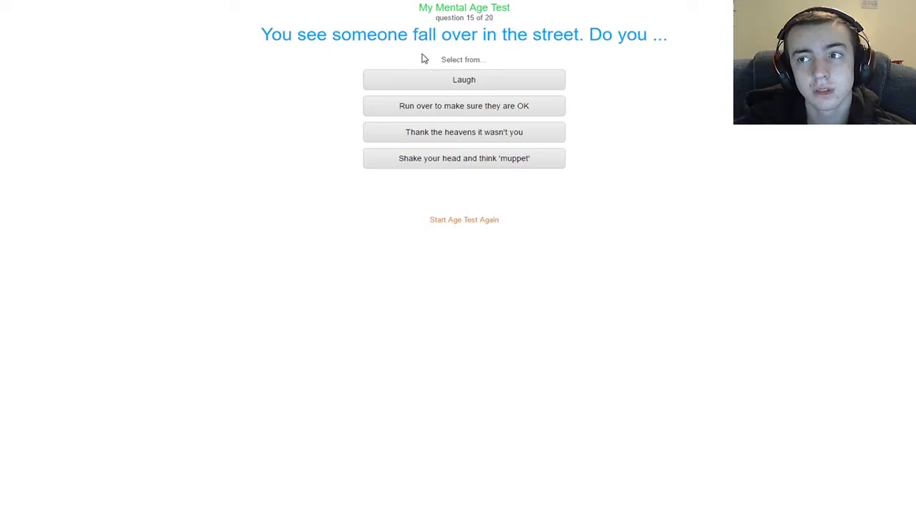
mouse_move(409, 53)
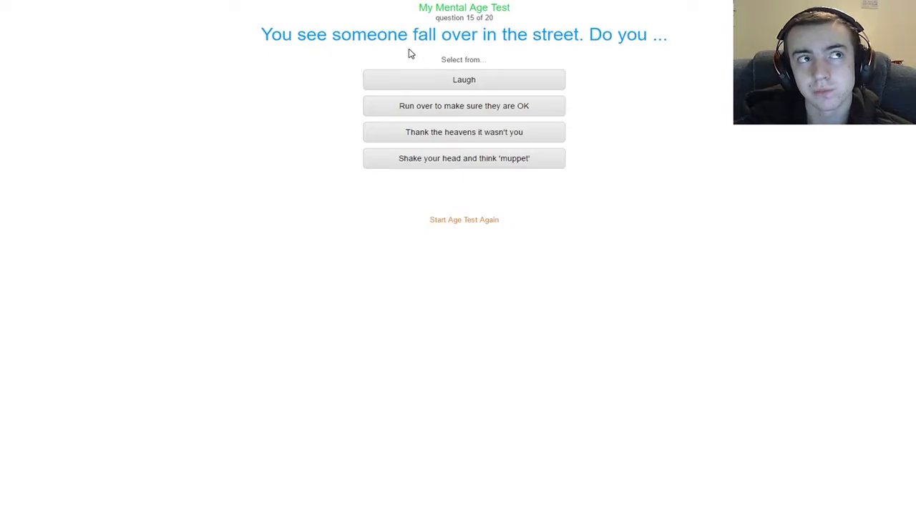
mouse_move(583, 160)
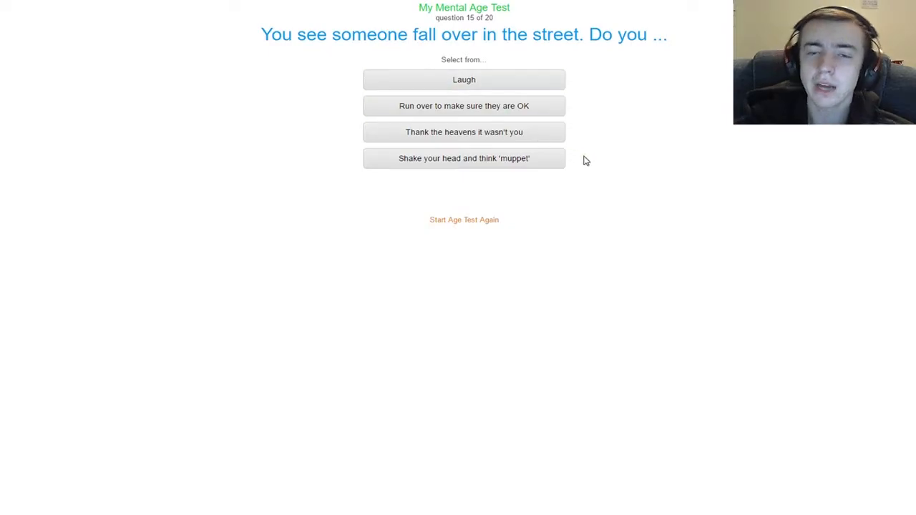
mouse_move(527, 123)
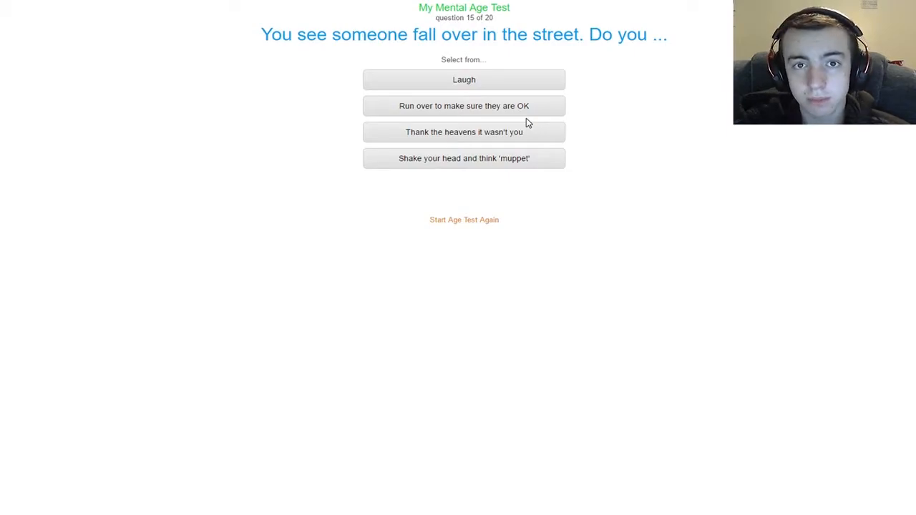
mouse_move(544, 123)
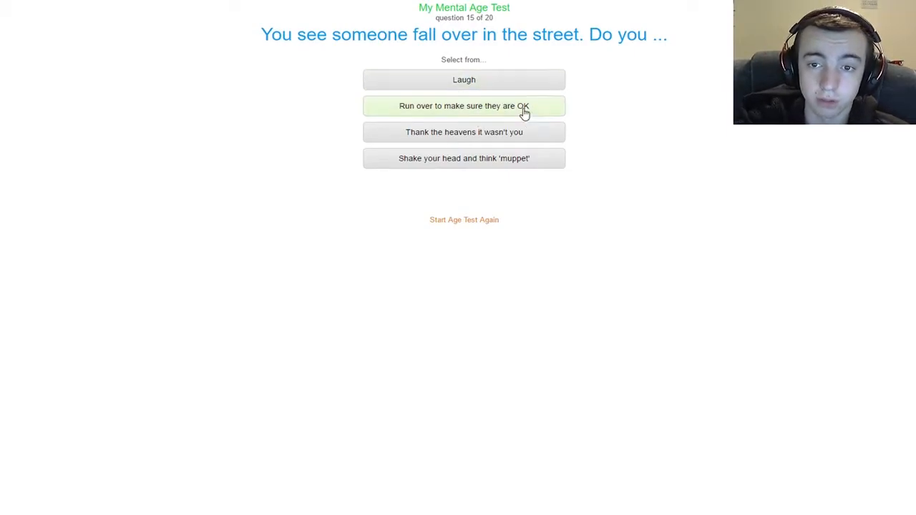
mouse_move(473, 132)
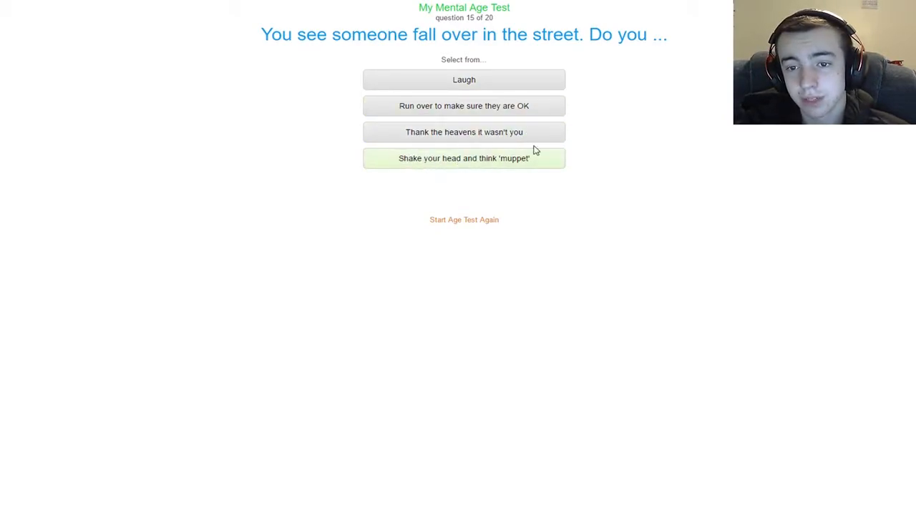
click(464, 106)
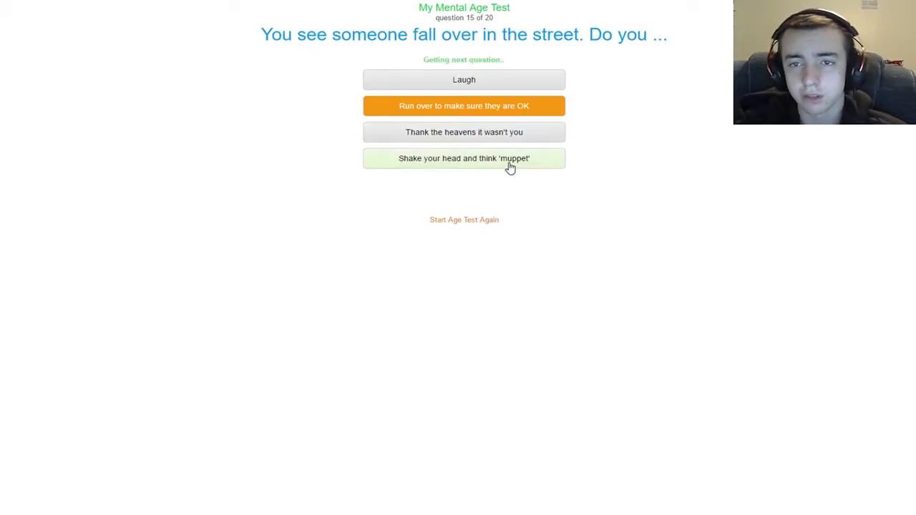
Advance to question 16 about forgetting where you put your keys
click(464, 158)
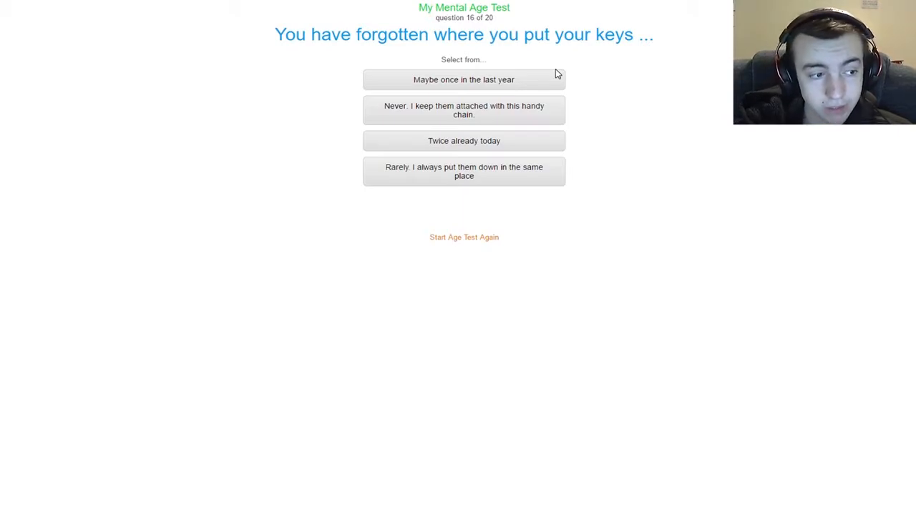
mouse_move(555, 50)
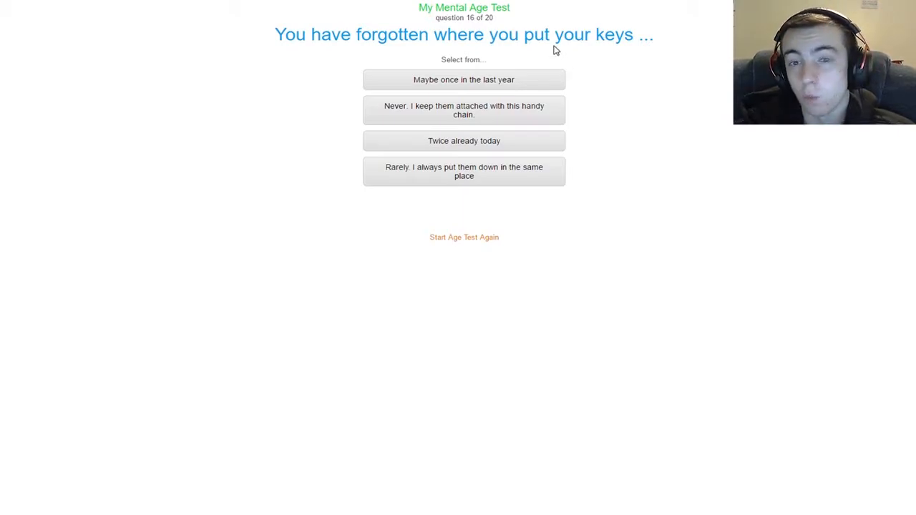
mouse_move(544, 69)
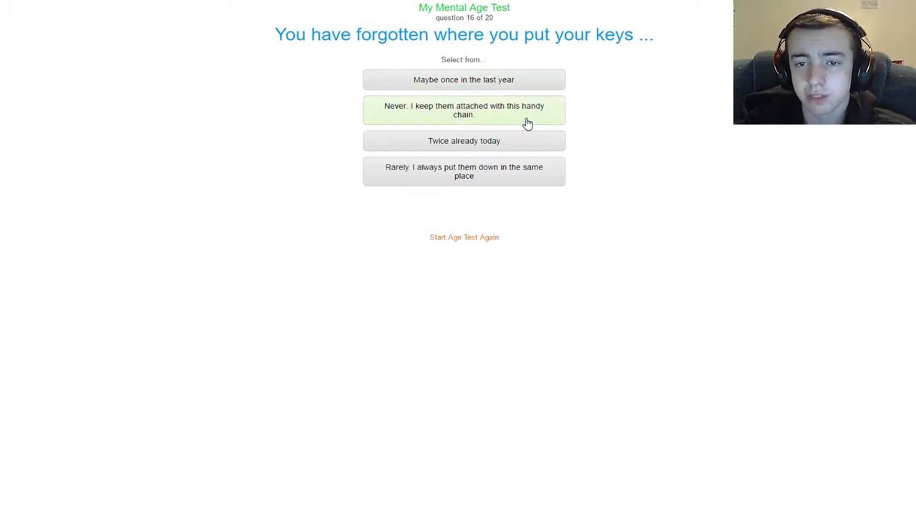
mouse_move(501, 140)
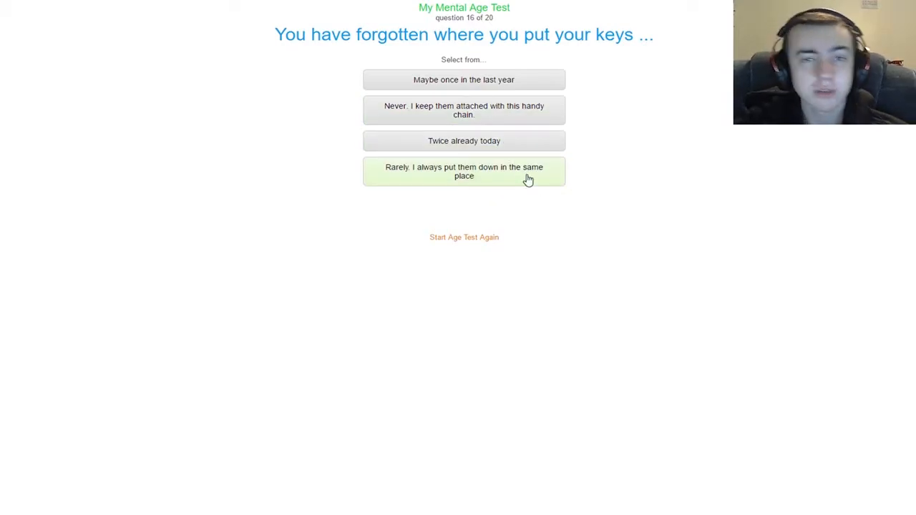
Answer the keys question 'Rarely', then answer that the iPad is 'Expensive'
click(463, 172)
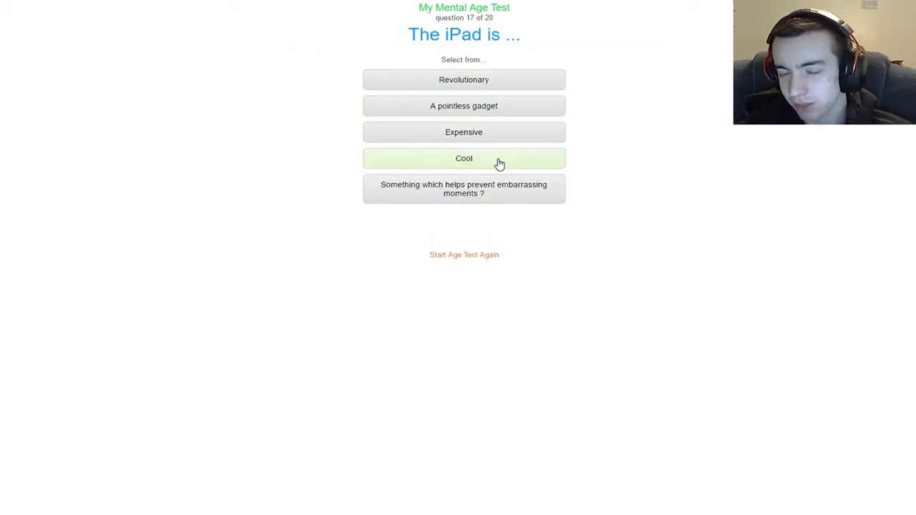
mouse_move(518, 198)
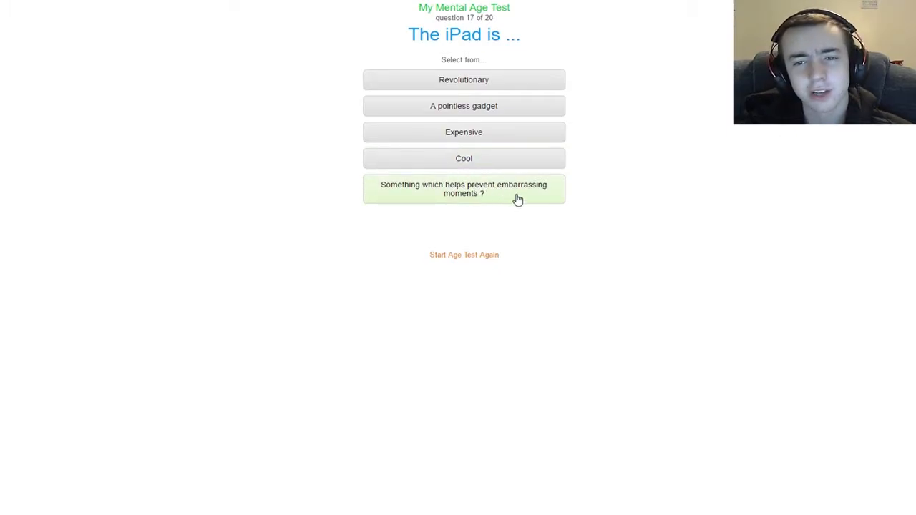
mouse_move(492, 212)
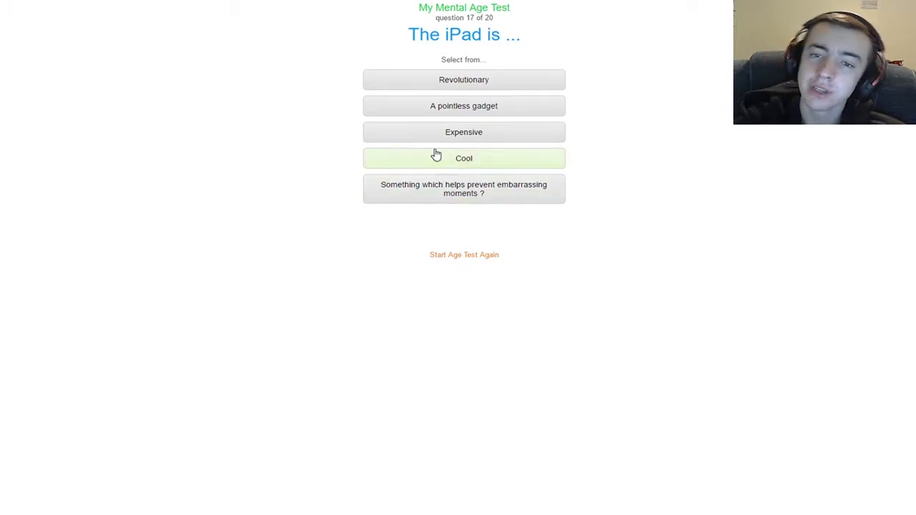
mouse_move(501, 132)
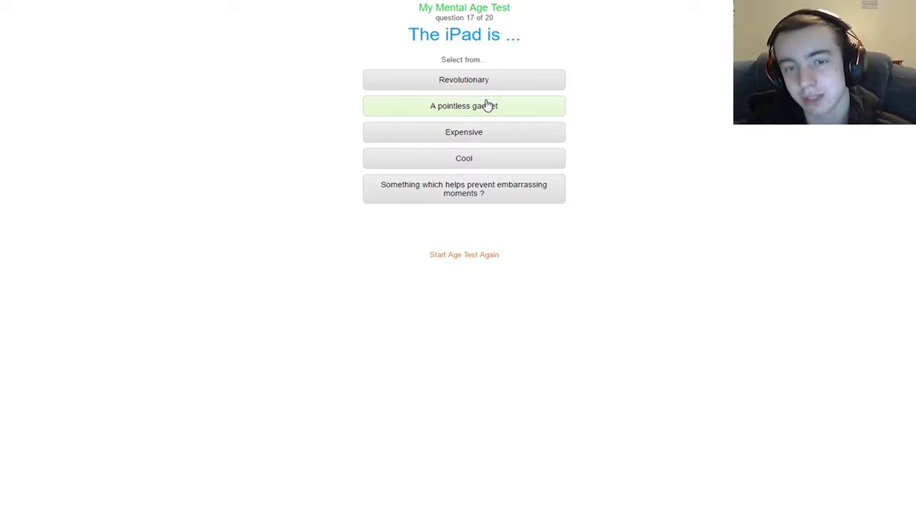
mouse_move(478, 94)
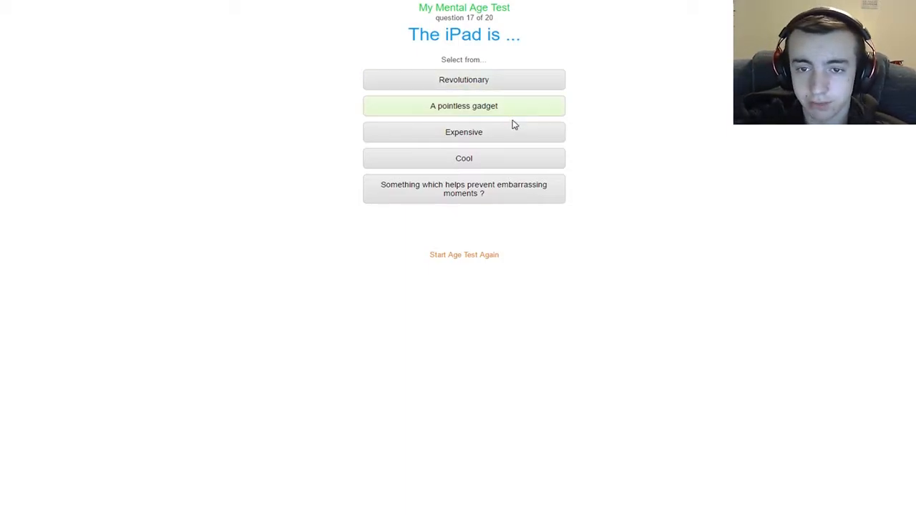
click(464, 132)
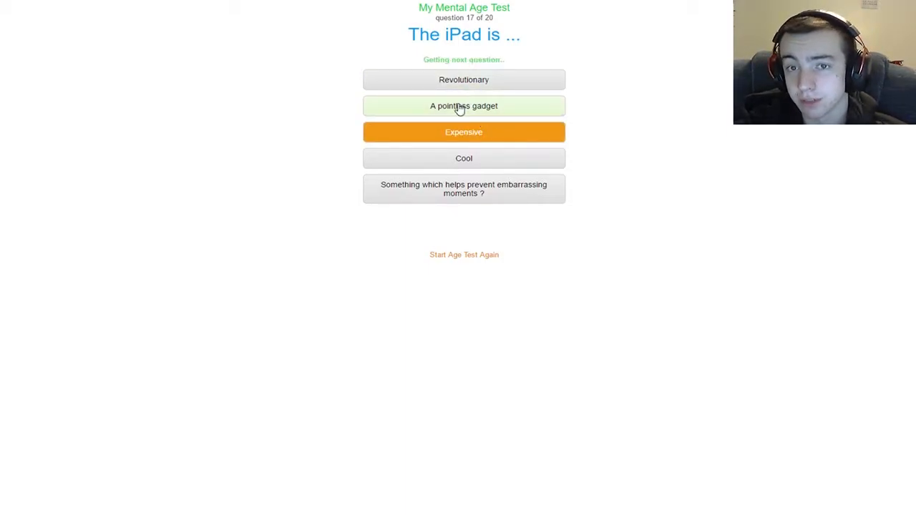
Choose 'Consider giving it to charity' for the old-shirt question 18
click(464, 106)
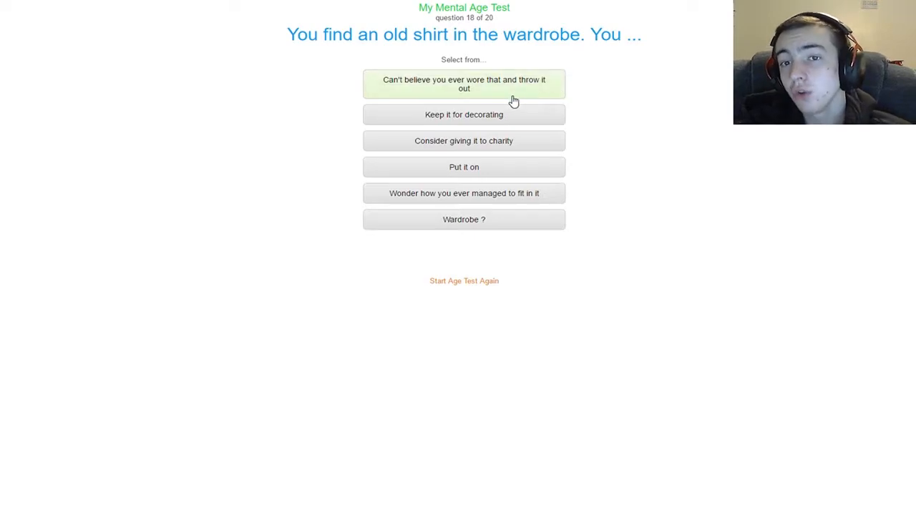
mouse_move(491, 115)
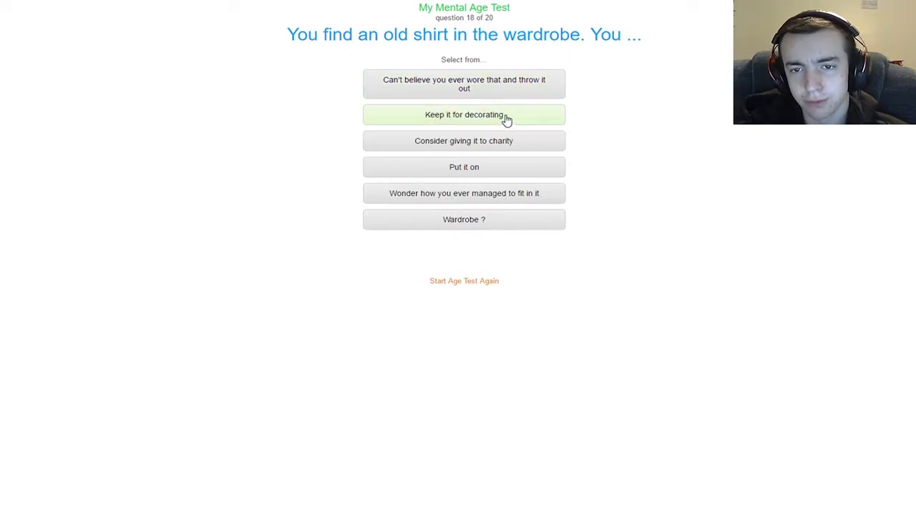
mouse_move(529, 146)
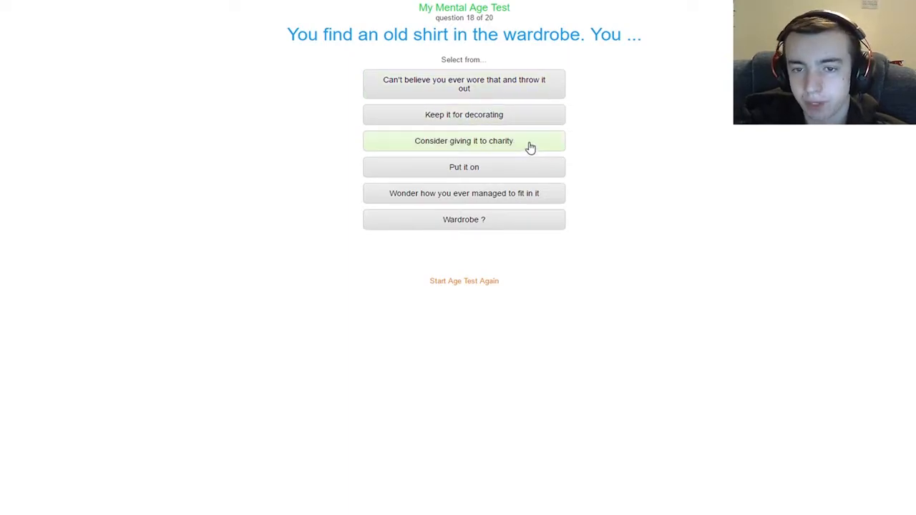
mouse_move(512, 174)
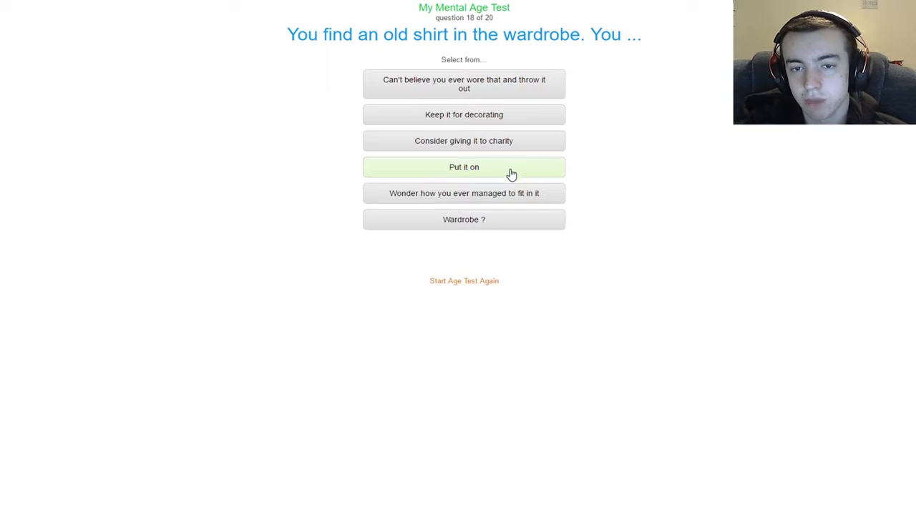
mouse_move(511, 204)
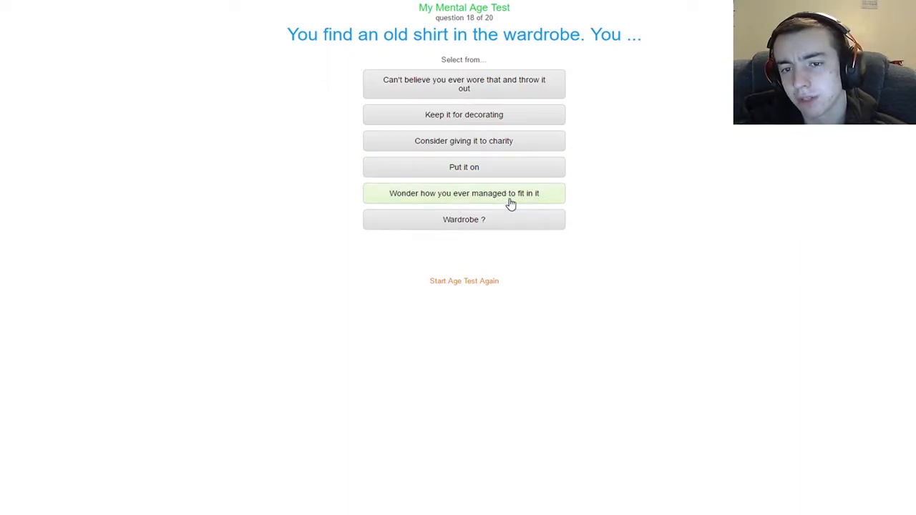
mouse_move(492, 219)
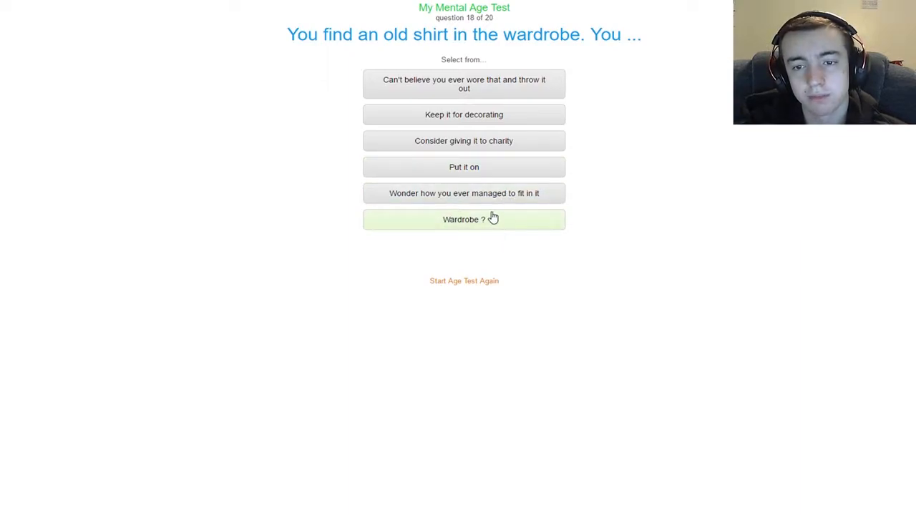
mouse_move(481, 79)
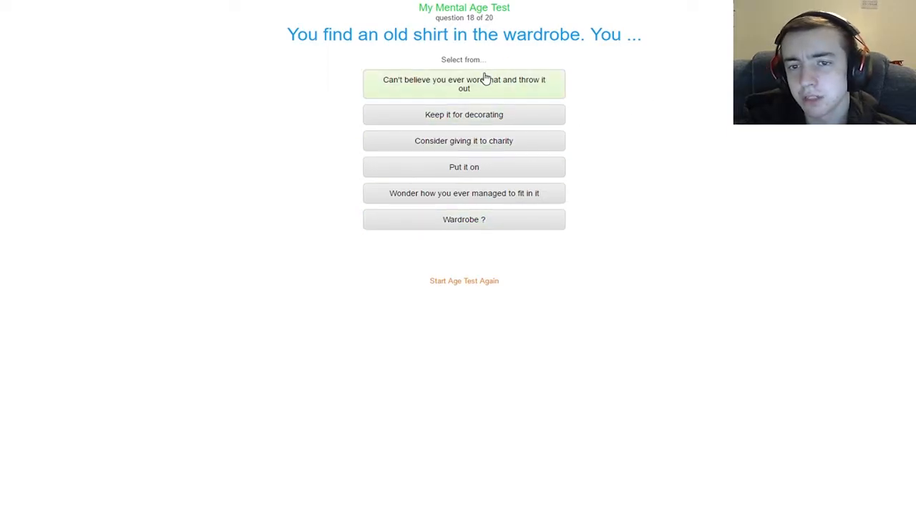
mouse_move(516, 165)
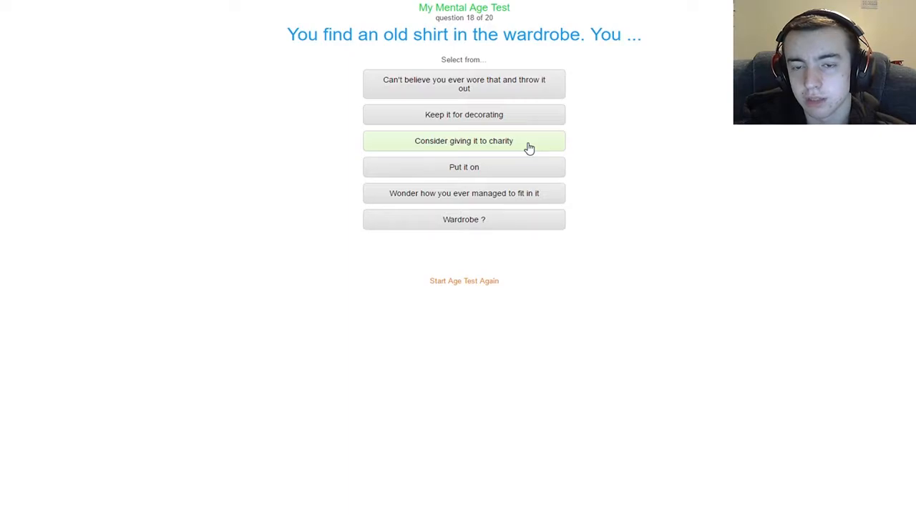
click(463, 141)
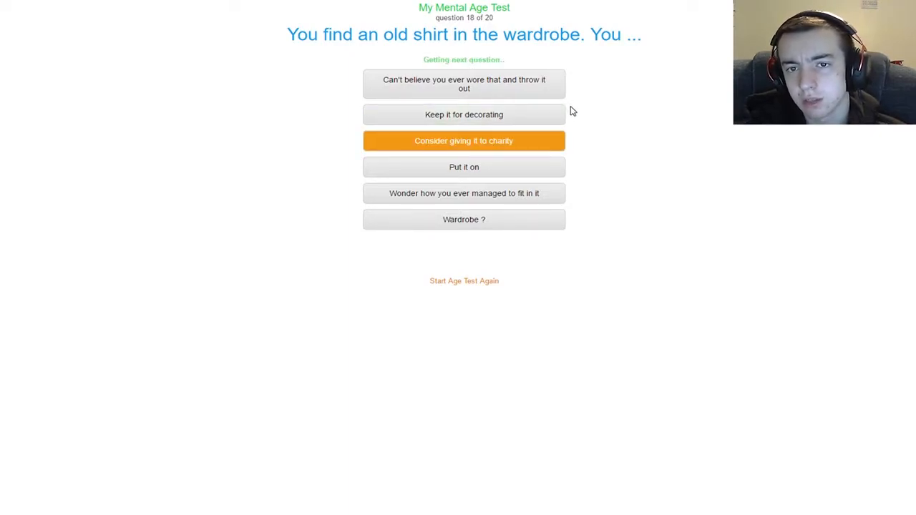
Choose 'Everything that's wrong with kids today' for the Miley Cyrus question 19
click(463, 140)
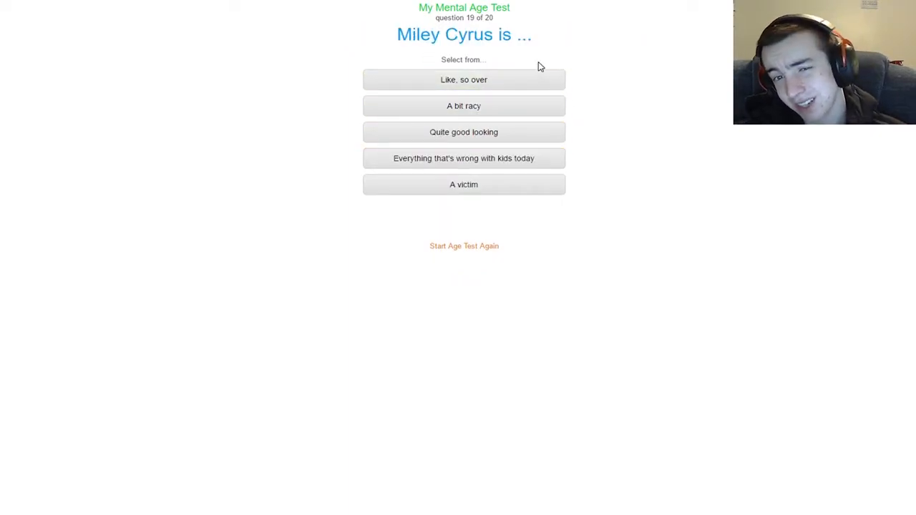
mouse_move(501, 95)
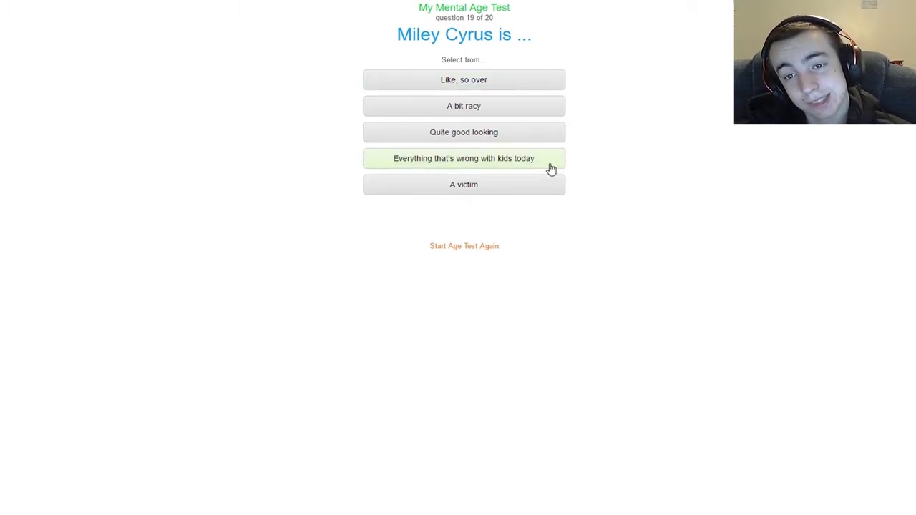
mouse_move(587, 133)
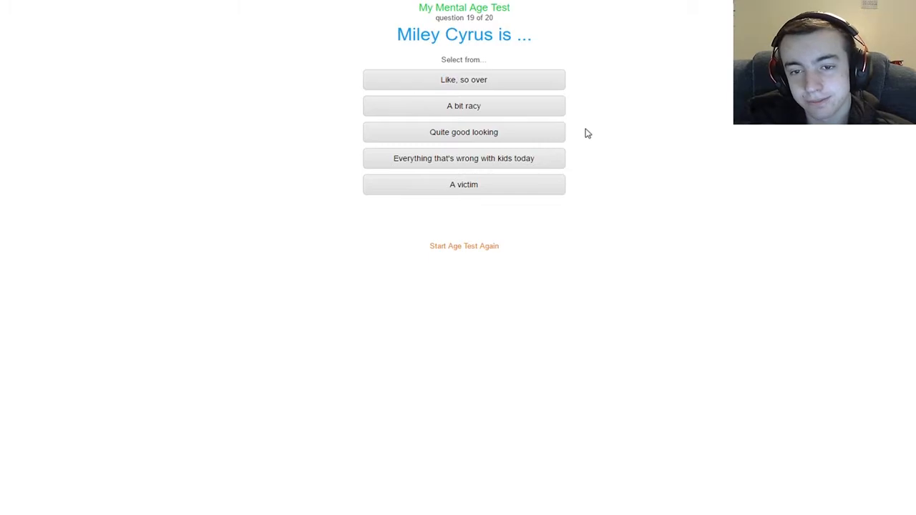
mouse_move(523, 132)
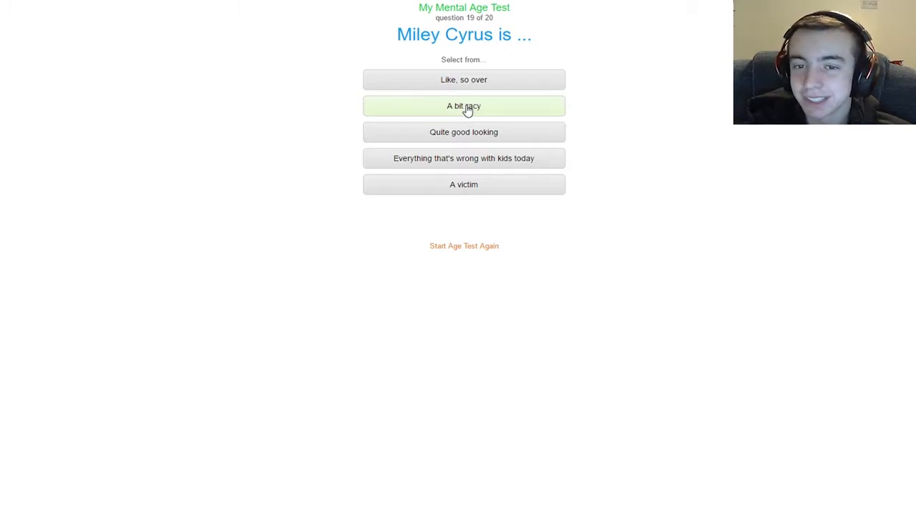
click(463, 157)
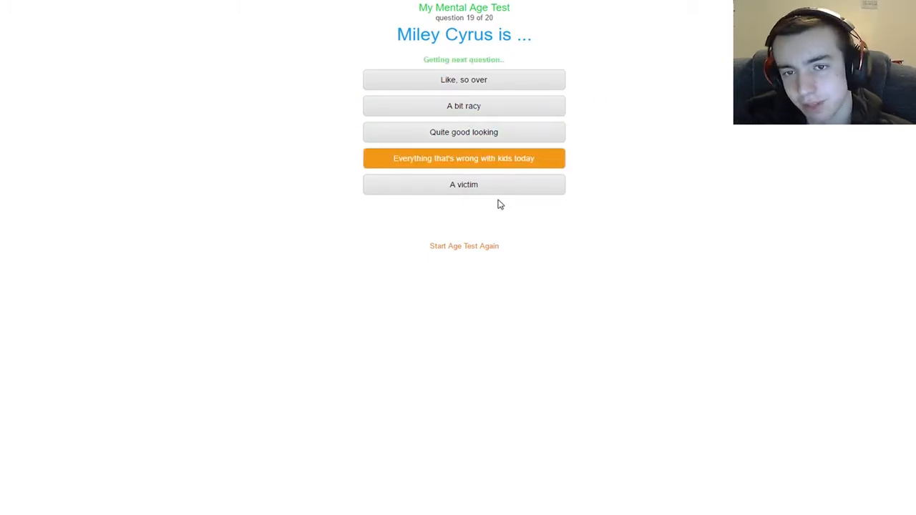
Choose 'Old' for how the current Prime Minister / President looks on question 20
click(464, 158)
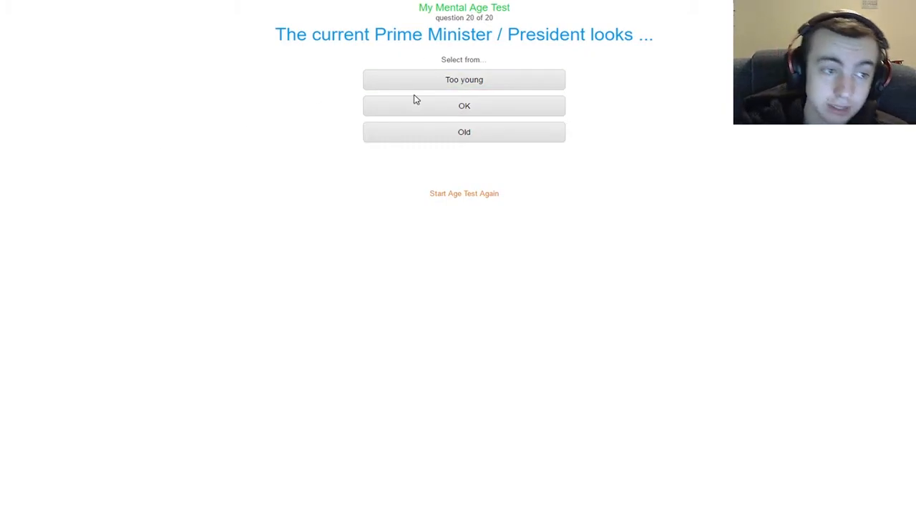
mouse_move(242, 150)
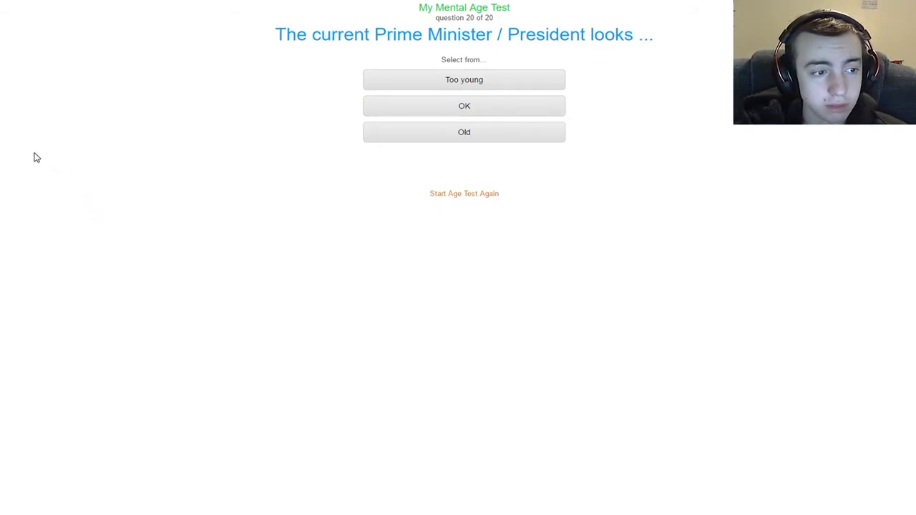
click(463, 131)
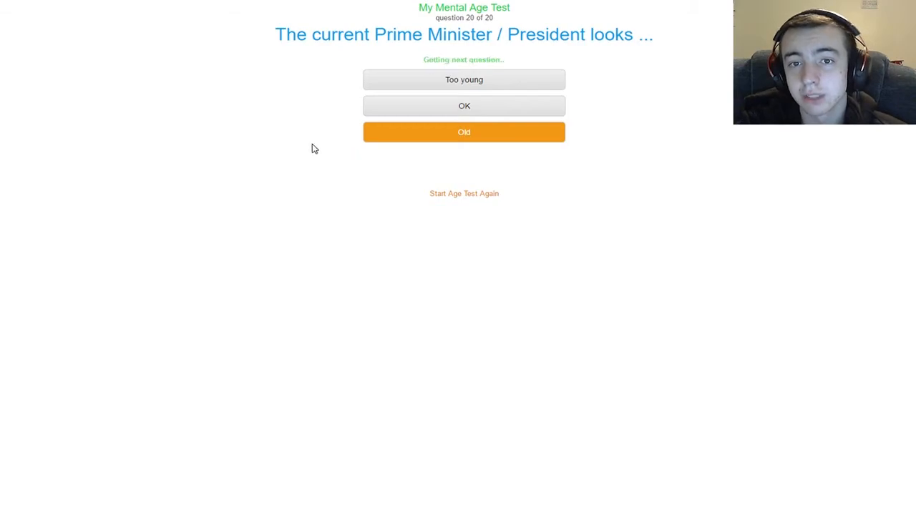
Finish the test and reach the results page showing a mental age of 27
click(464, 131)
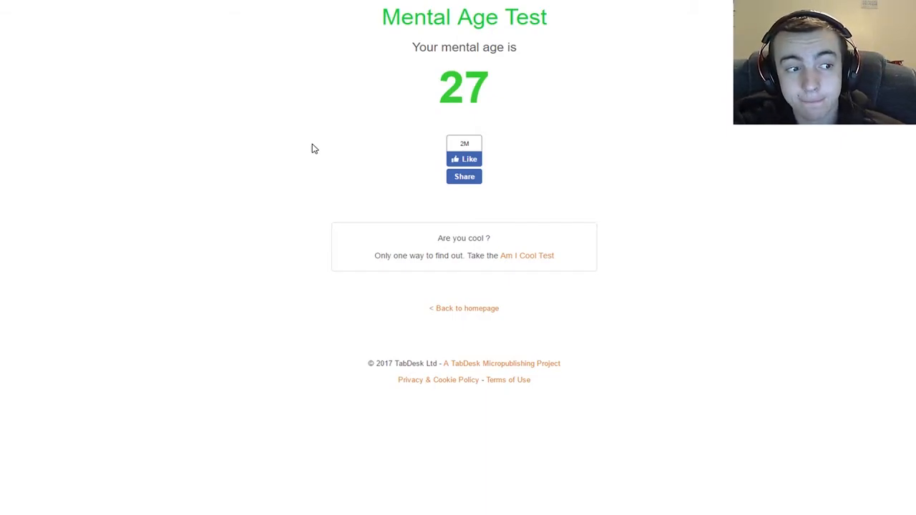
mouse_move(361, 69)
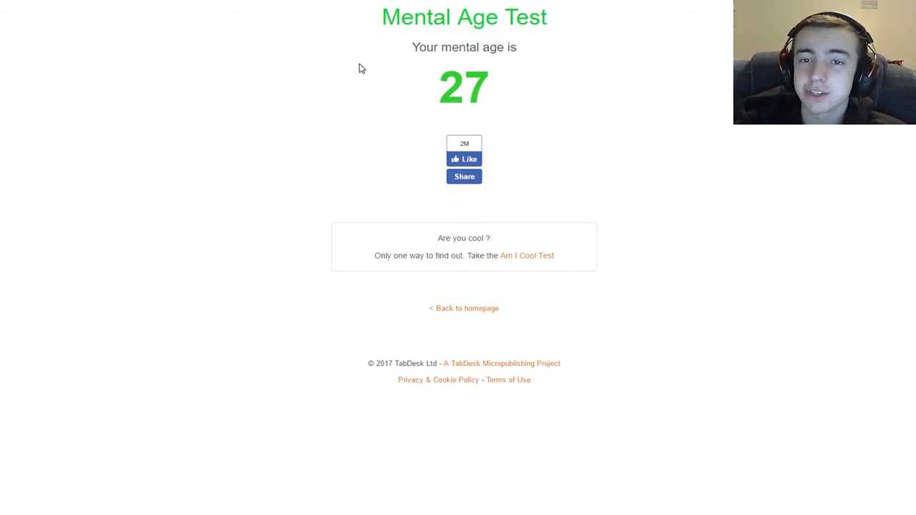
mouse_move(301, 100)
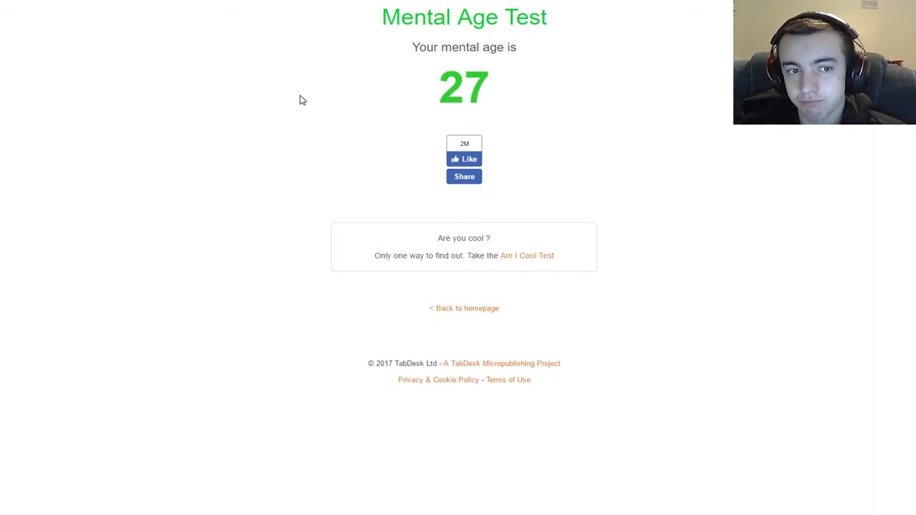
mouse_move(295, 80)
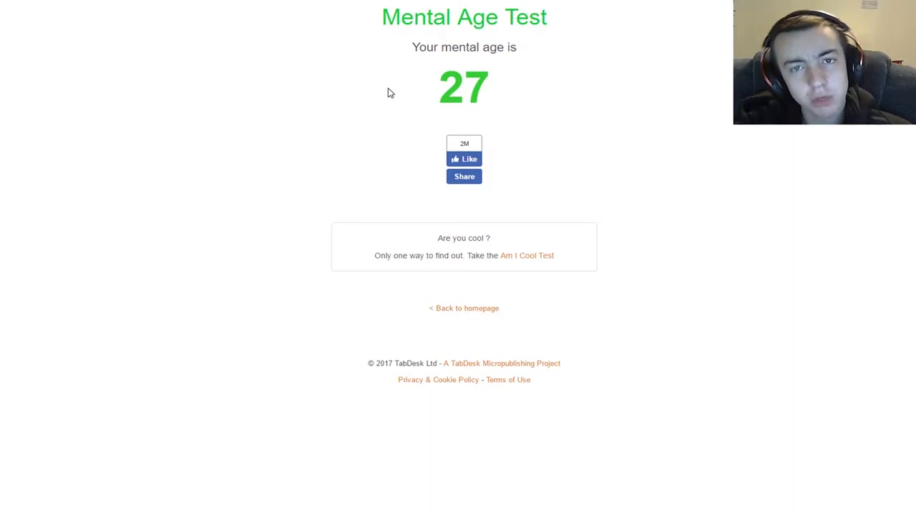
mouse_move(381, 91)
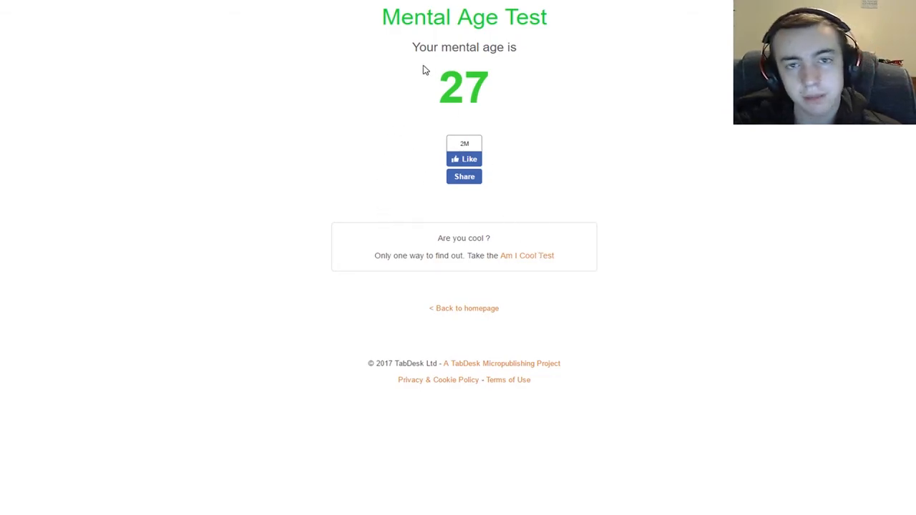
mouse_move(357, 83)
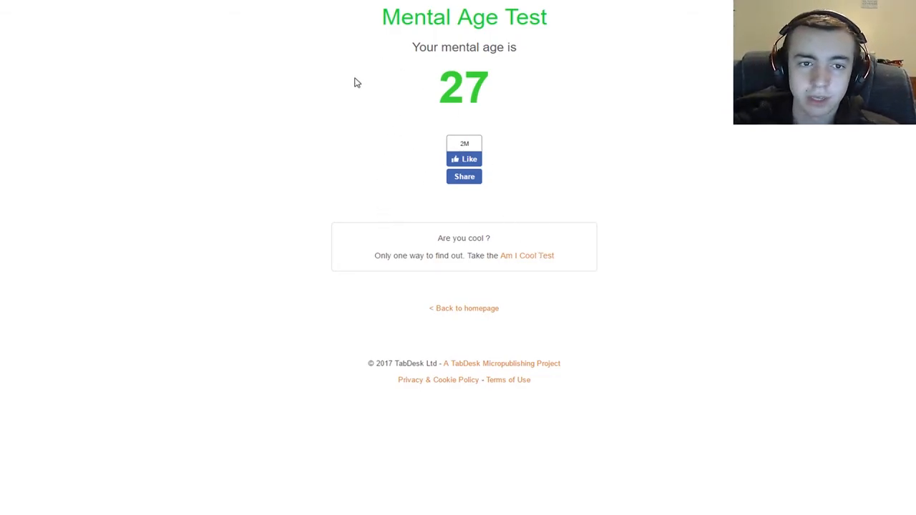
mouse_move(418, 111)
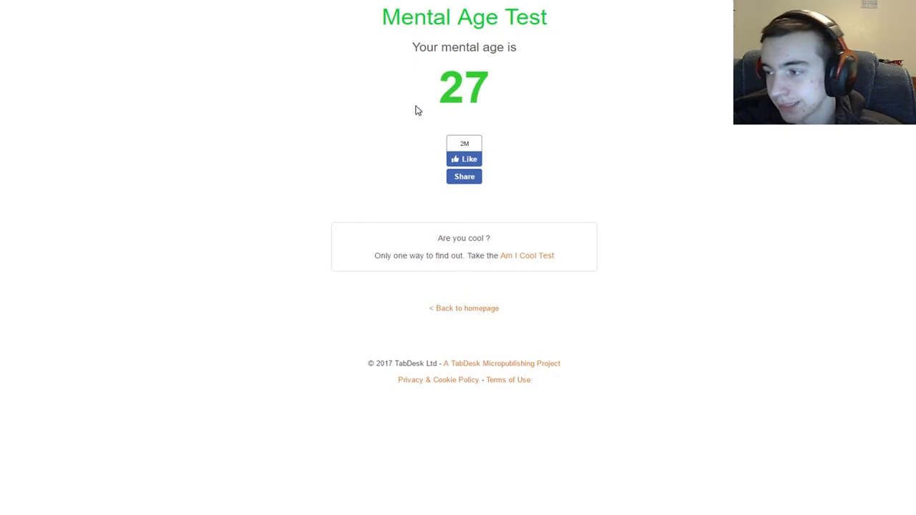
mouse_move(421, 108)
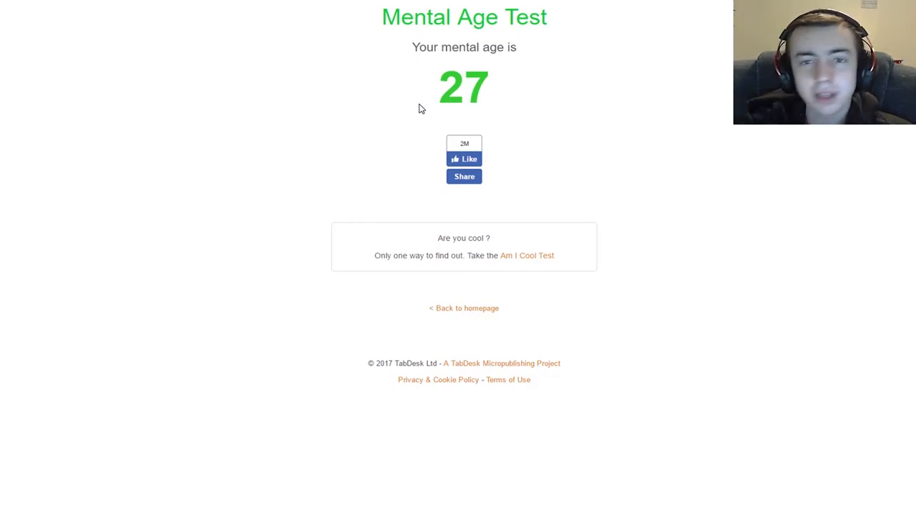
mouse_move(478, 148)
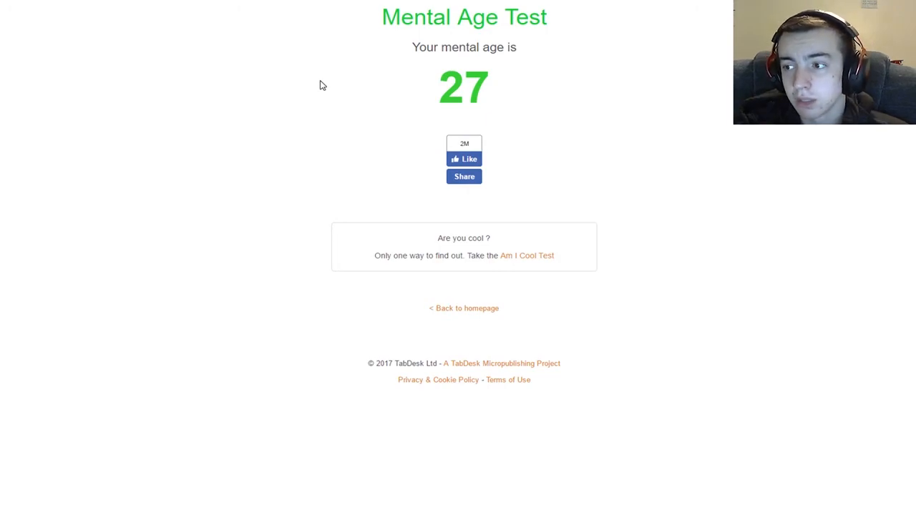
mouse_move(311, 80)
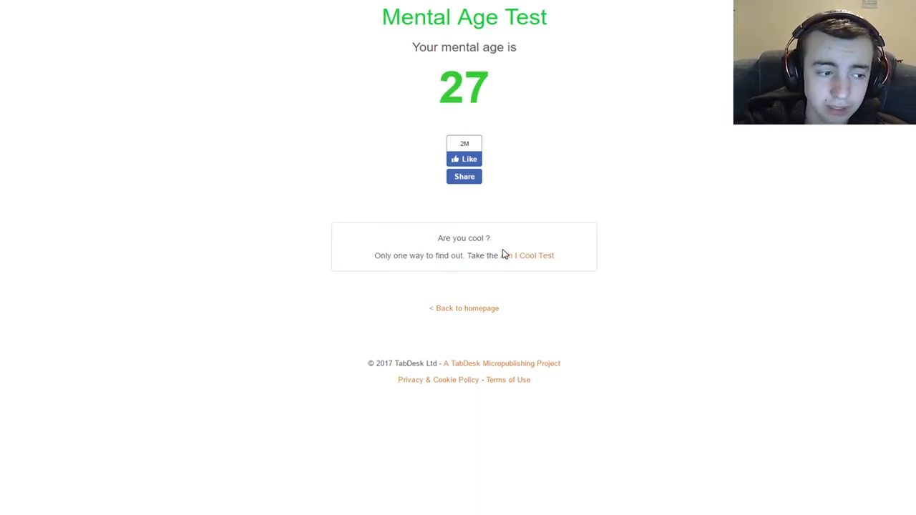
mouse_move(280, 89)
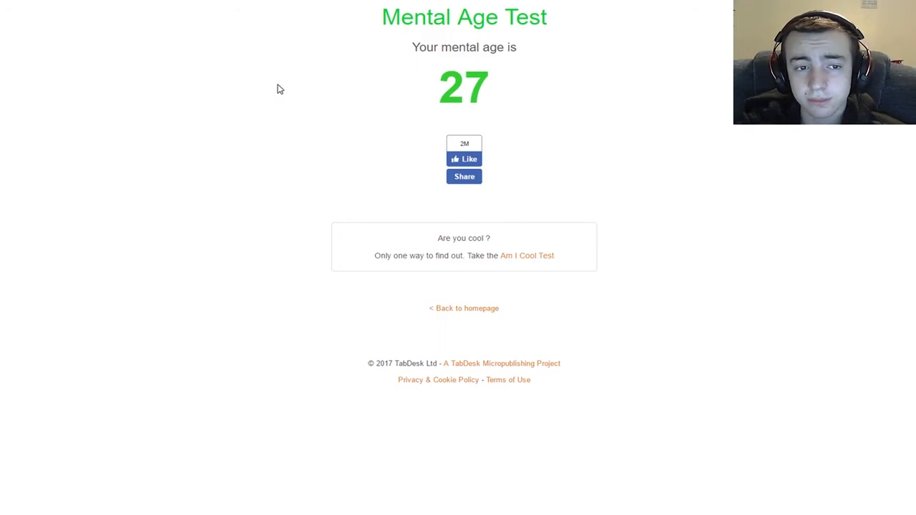
mouse_move(238, 49)
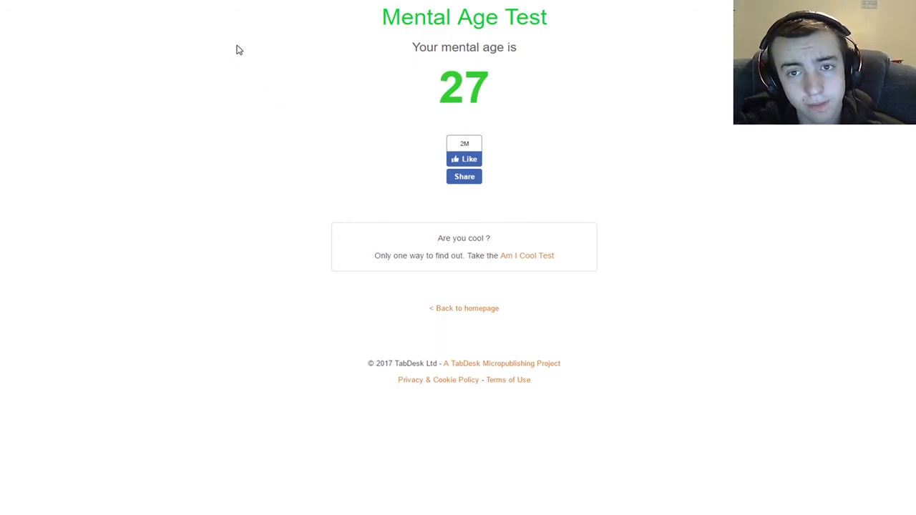
mouse_move(248, 57)
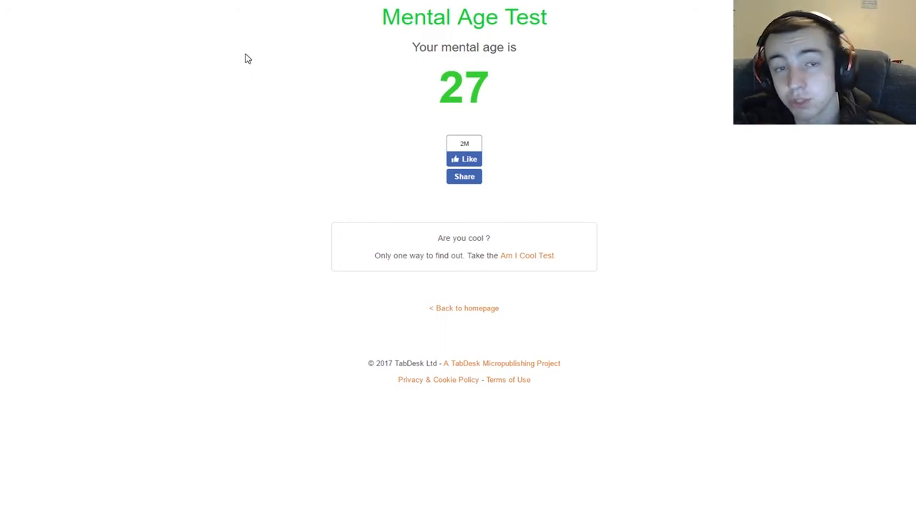